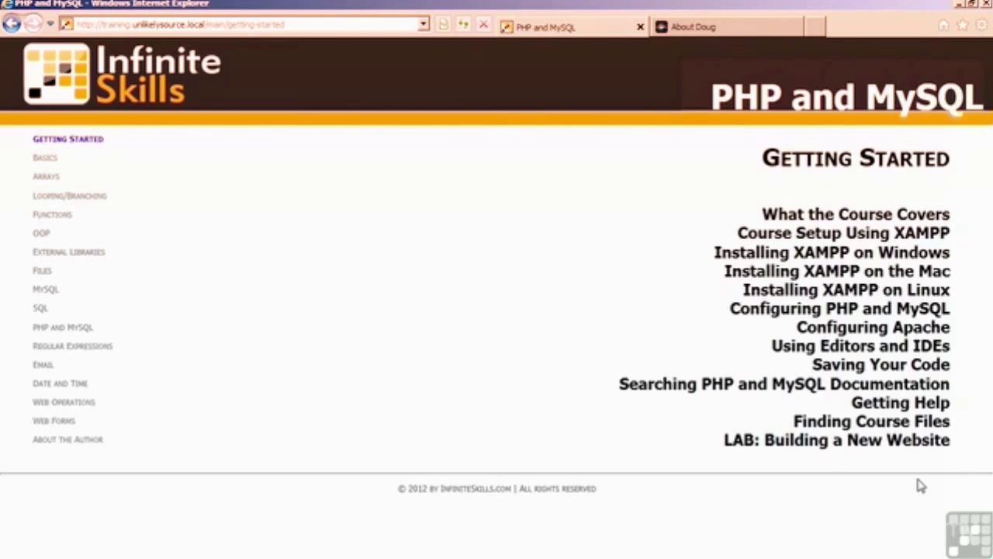
mouse_move(695, 328)
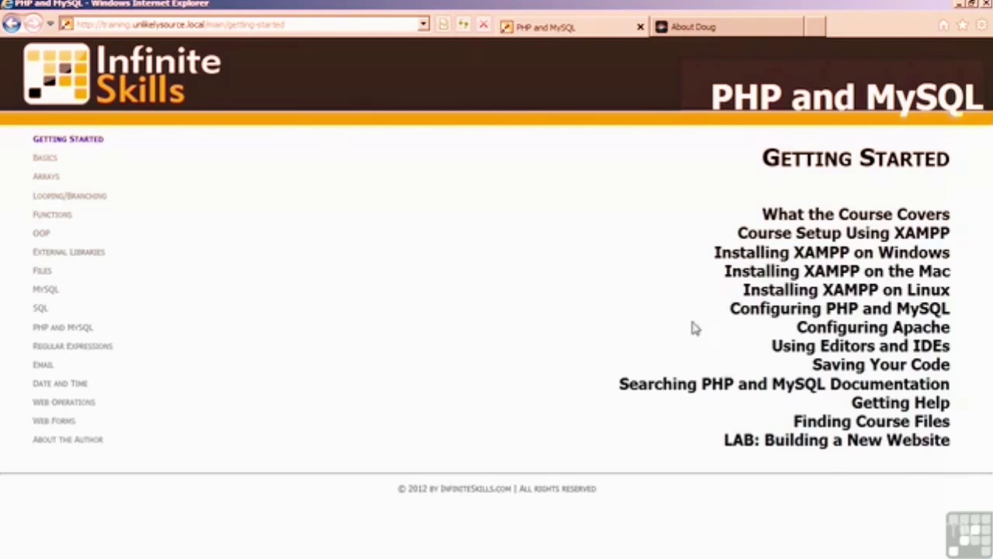
mouse_move(498, 300)
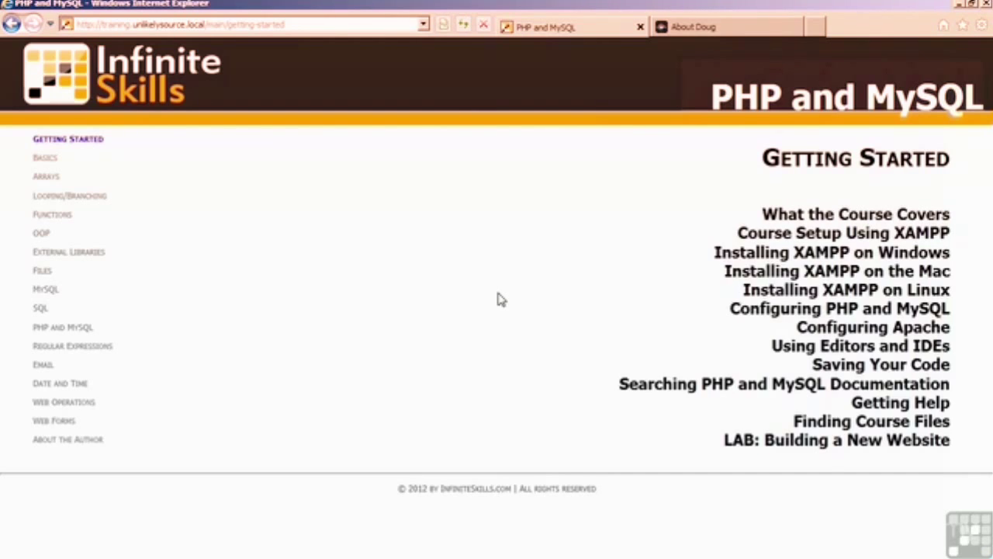
mouse_move(673, 428)
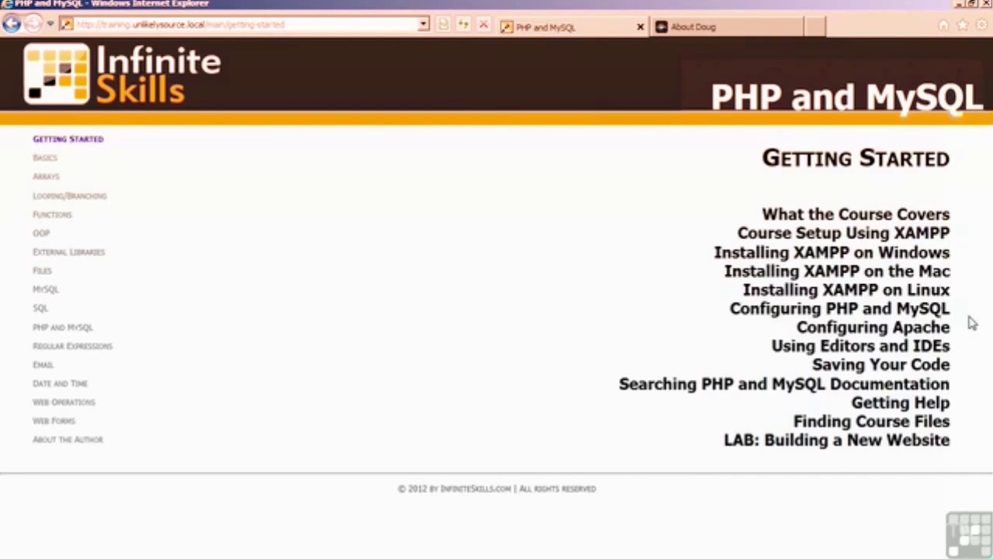
mouse_move(970, 362)
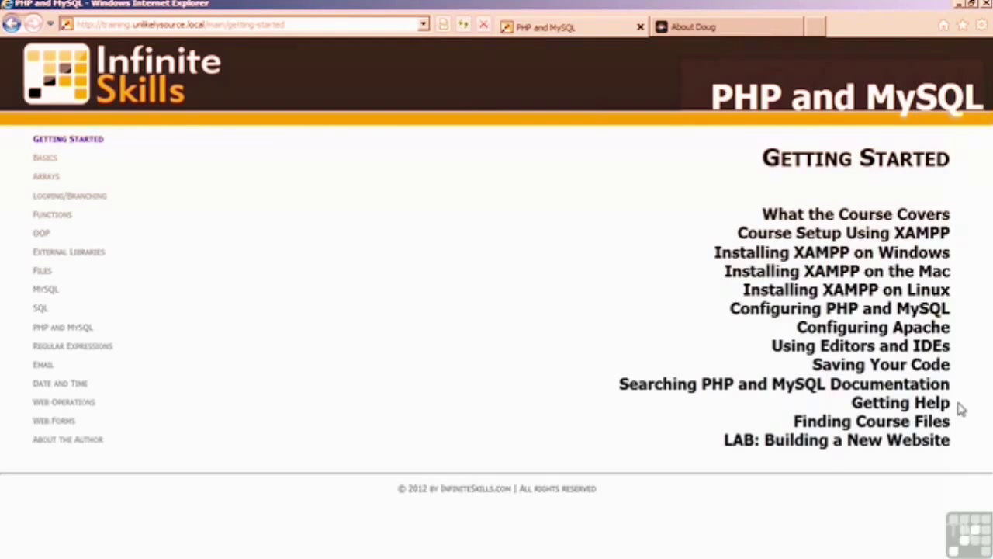
mouse_move(966, 434)
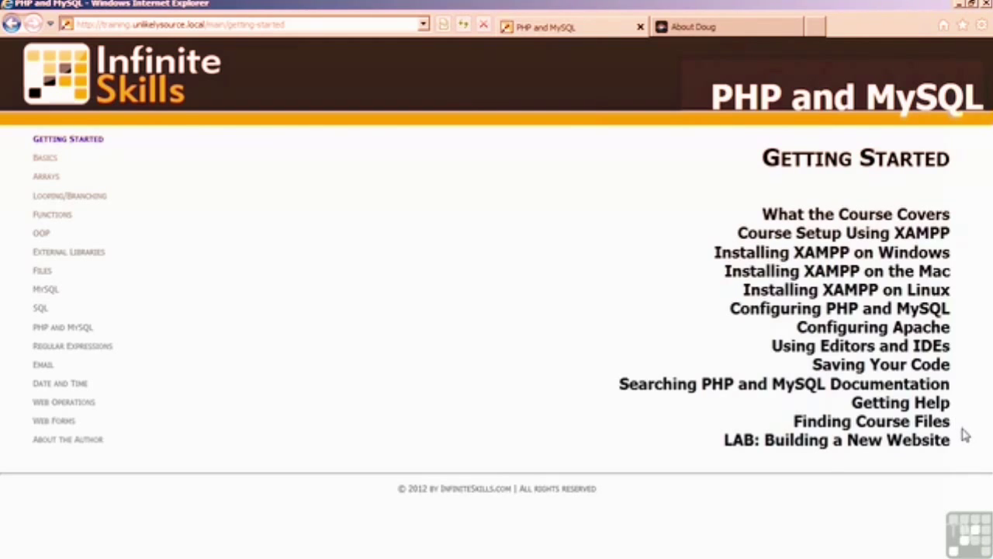
mouse_move(828, 472)
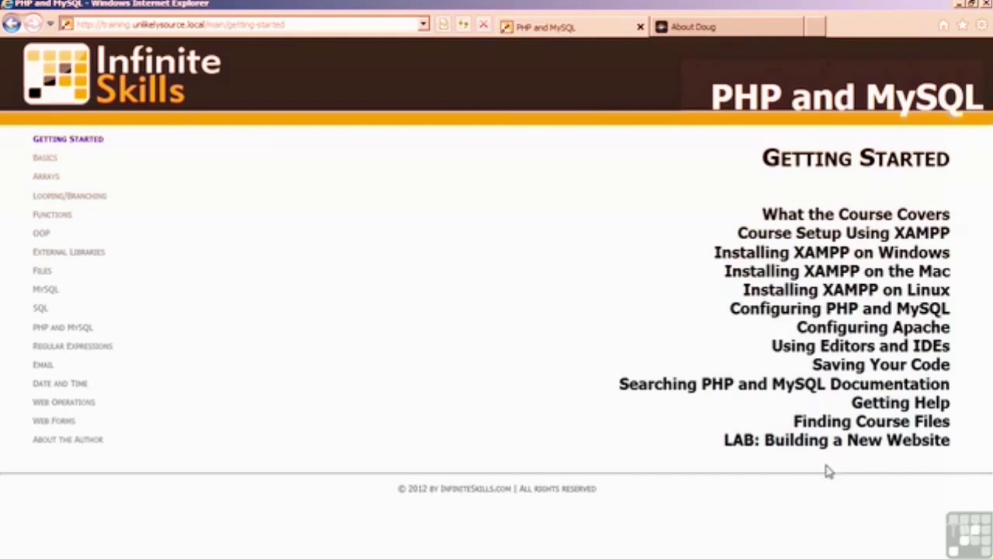
mouse_move(778, 469)
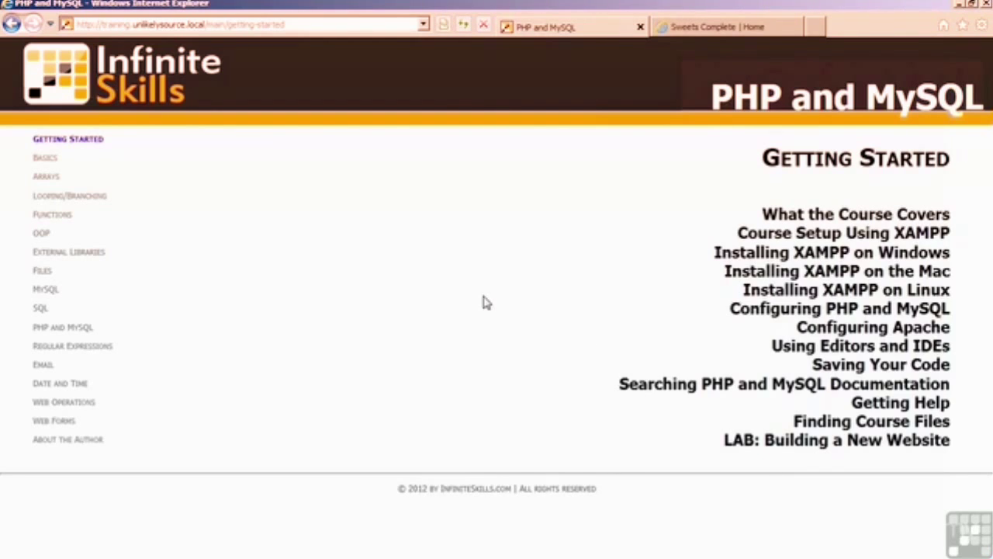
mouse_move(738, 45)
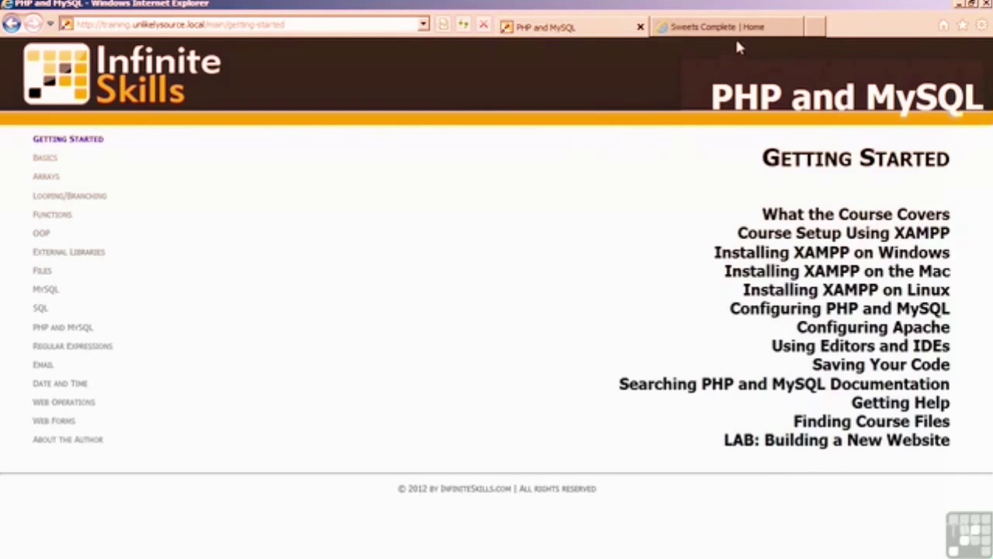
Switch to the Sweets Complete home page showing About Us and Some Specials.
click(725, 26)
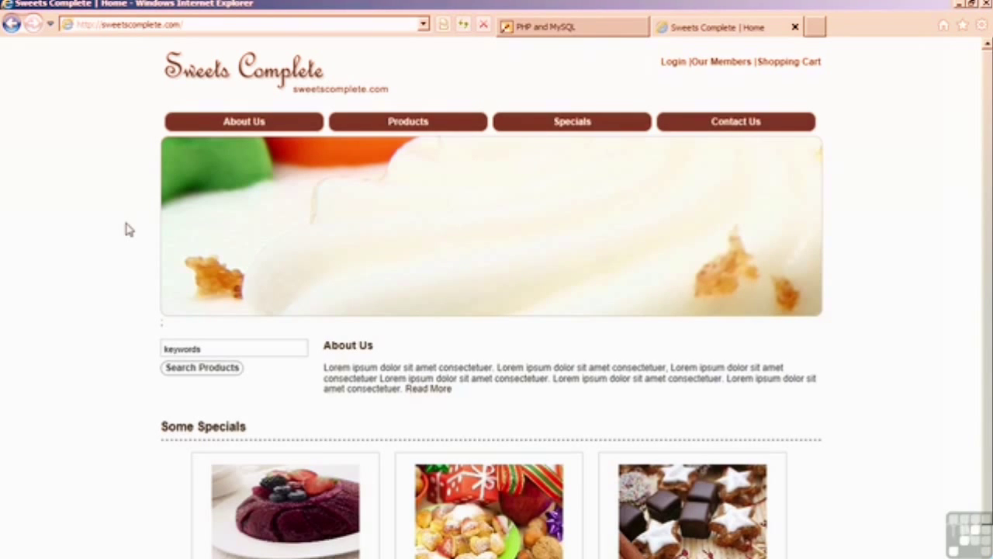
mouse_move(725, 77)
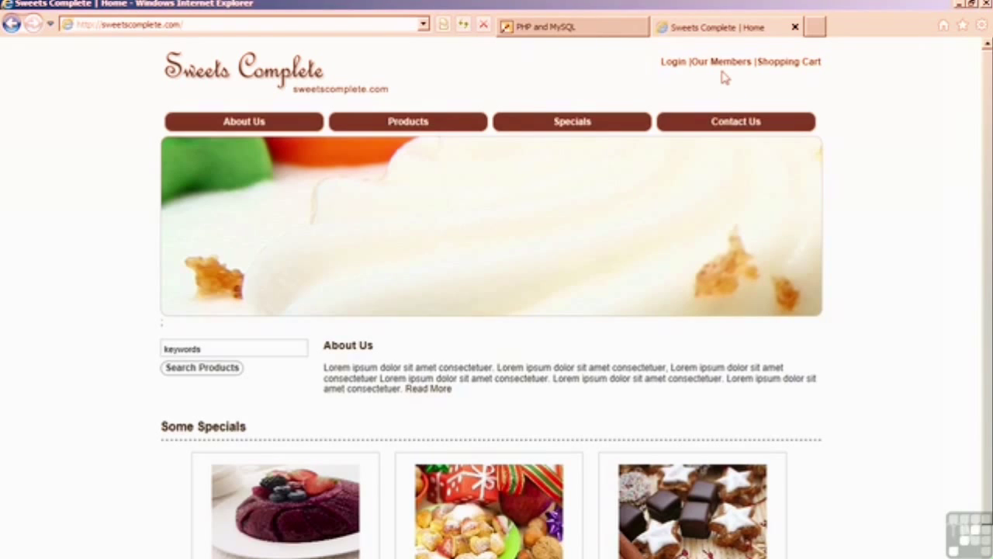
mouse_move(680, 75)
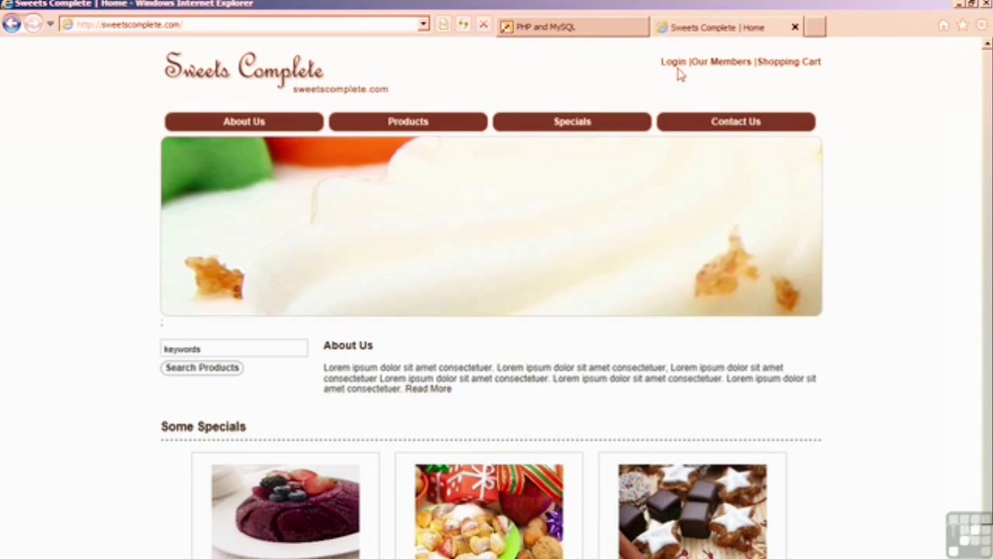
mouse_move(435, 131)
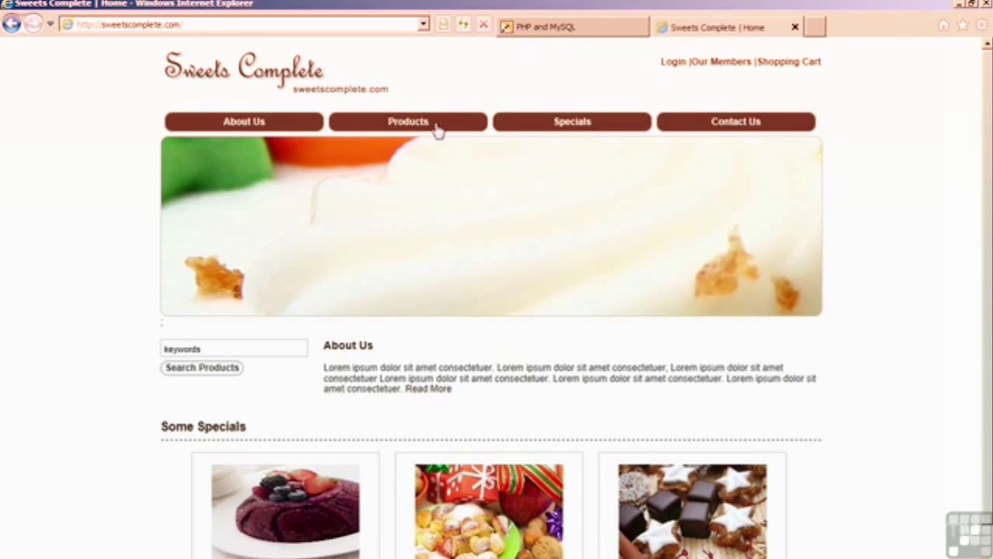
mouse_move(694, 135)
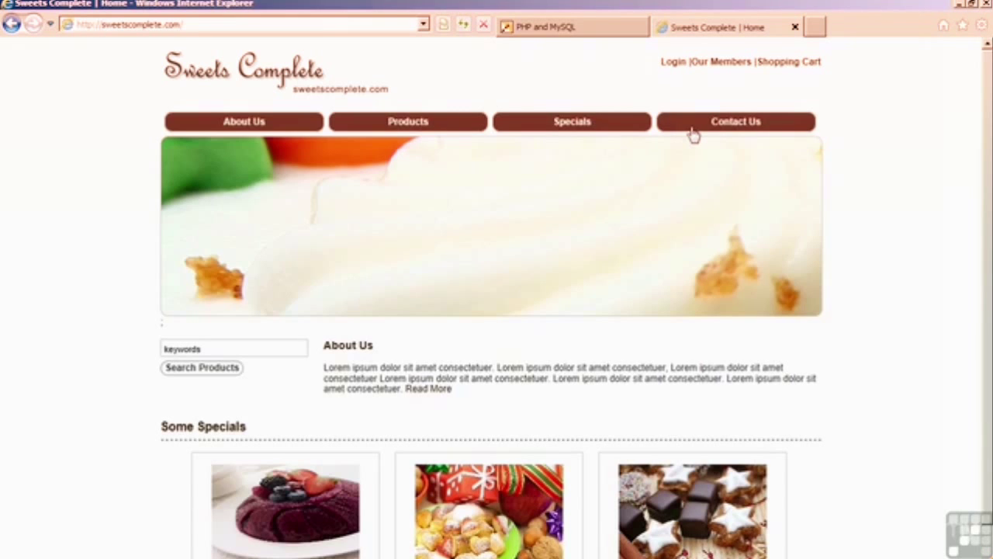
mouse_move(279, 376)
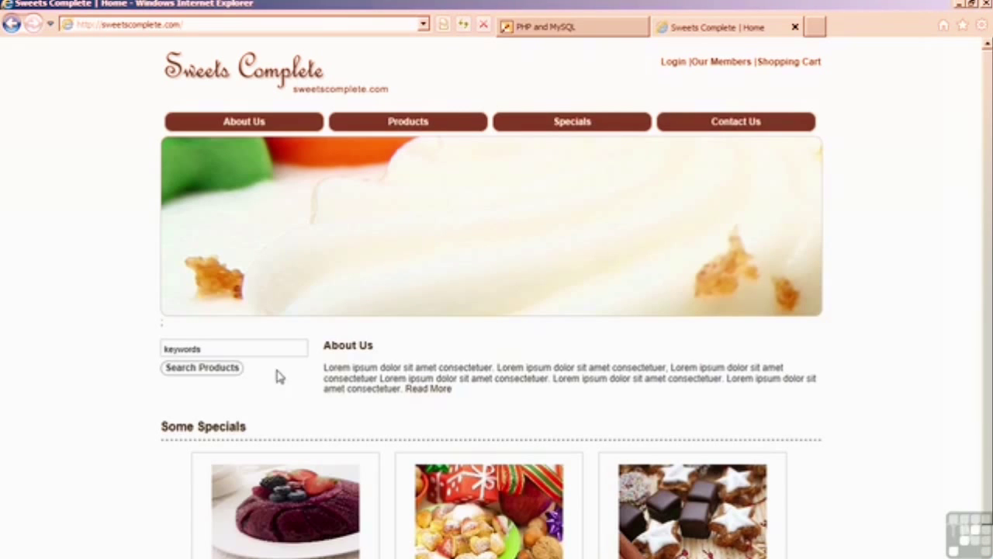
mouse_move(195, 397)
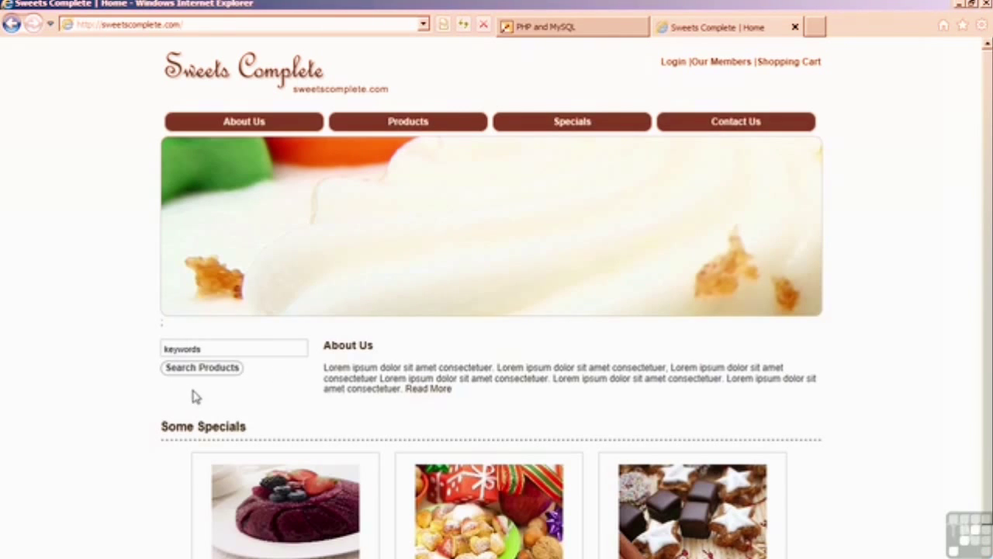
mouse_move(144, 384)
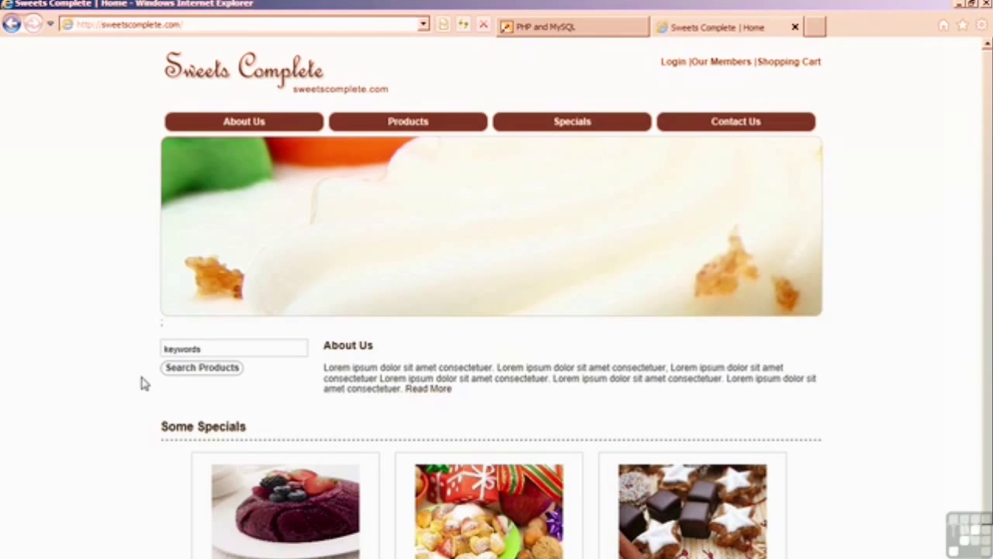
mouse_move(573, 26)
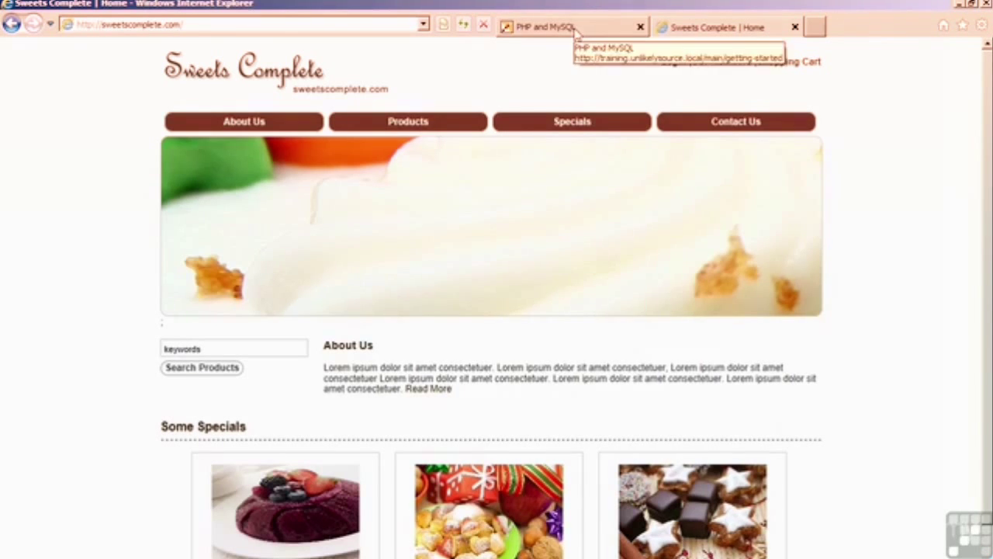
Return to the PHP and MySQL course tab and show the Basics chapter lessons.
click(570, 27)
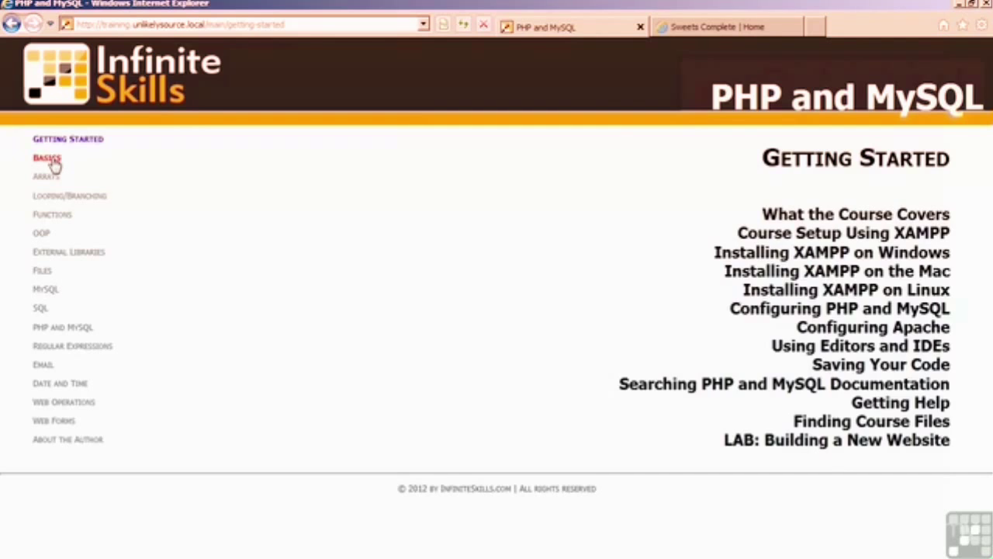
click(46, 158)
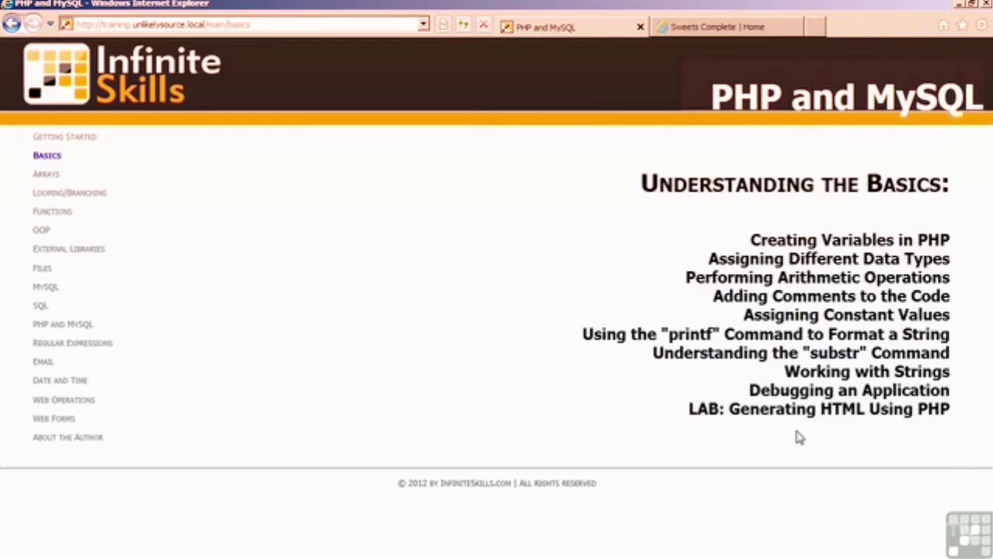
mouse_move(417, 254)
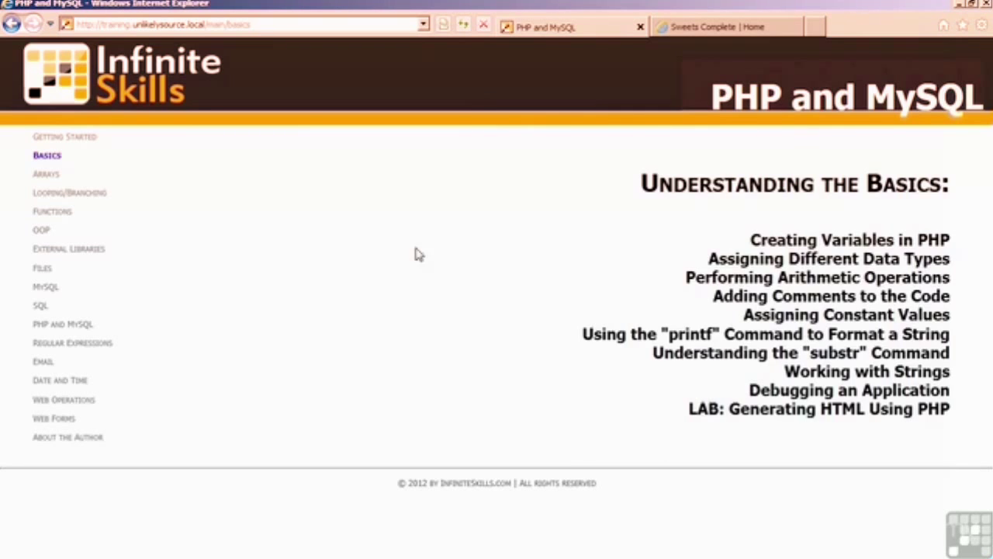
Show the Arrays chapter, from numeric keys to the drop-down menu lab.
click(46, 173)
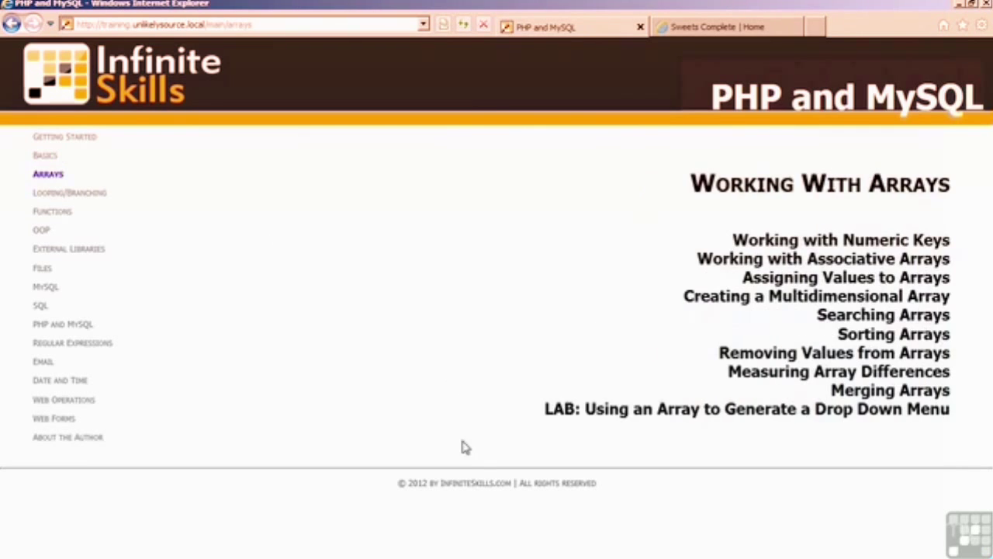
mouse_move(559, 294)
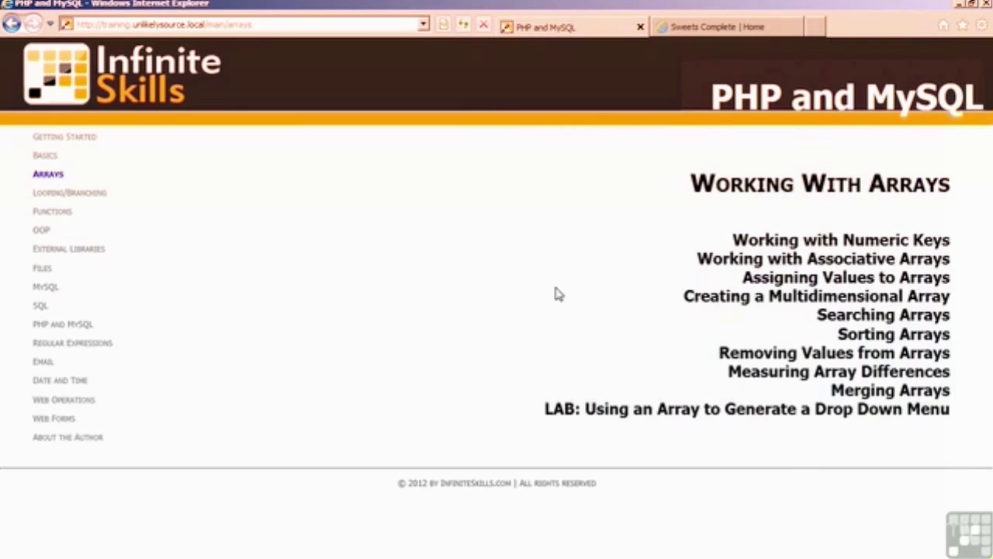
mouse_move(771, 456)
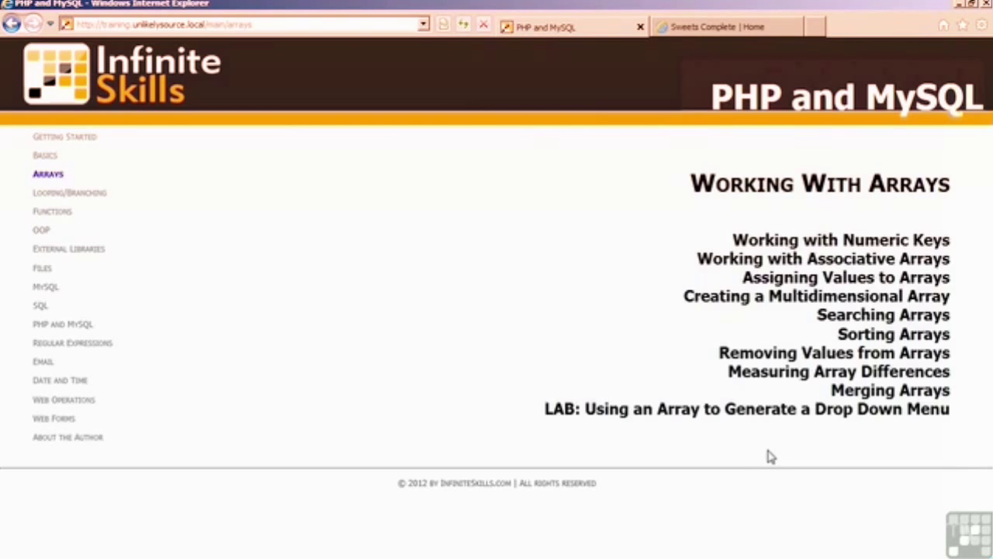
mouse_move(408, 264)
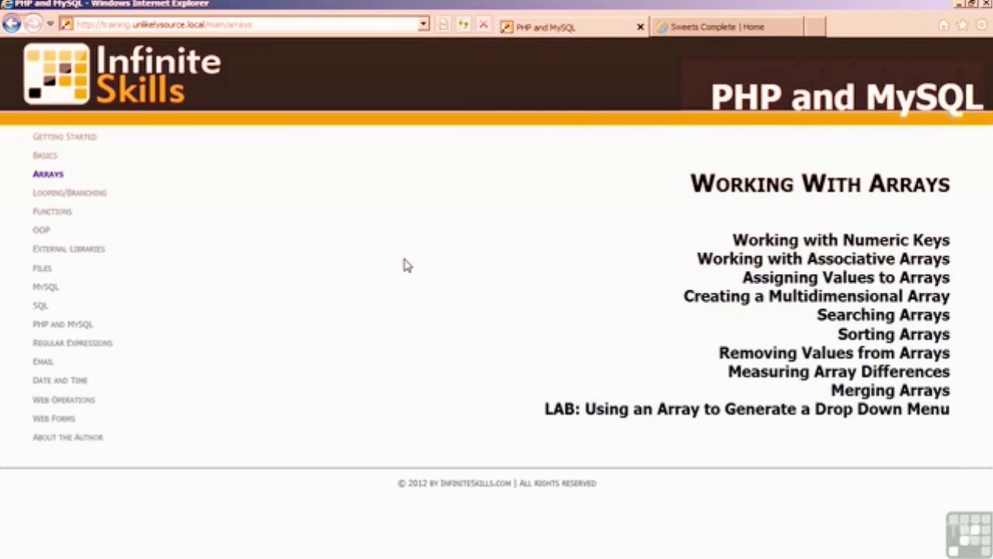
Show the Looping/Branching chapter, from comparing values to the rows-of-data lab.
click(69, 193)
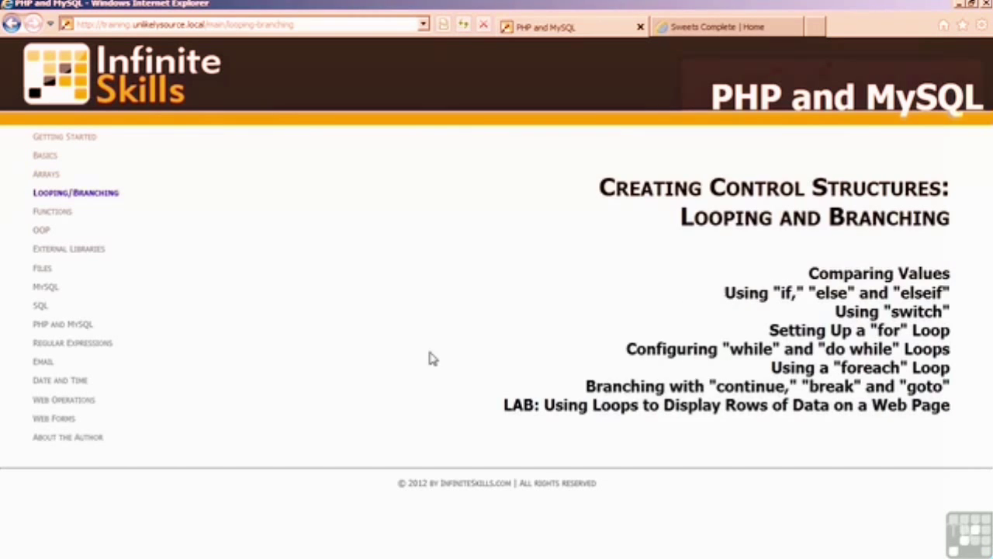
mouse_move(565, 260)
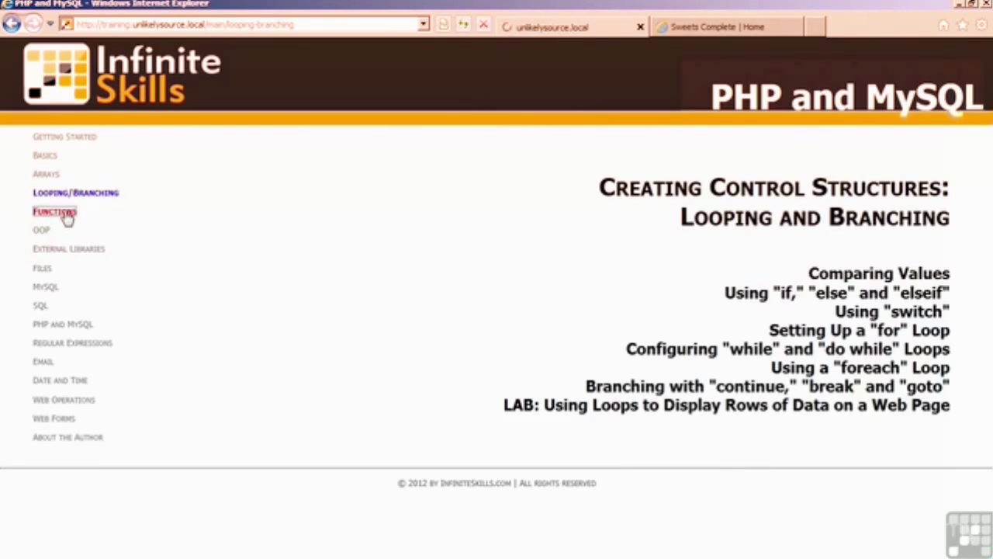
Show the Functions chapter, from built-in functions to the pagination lab.
click(55, 211)
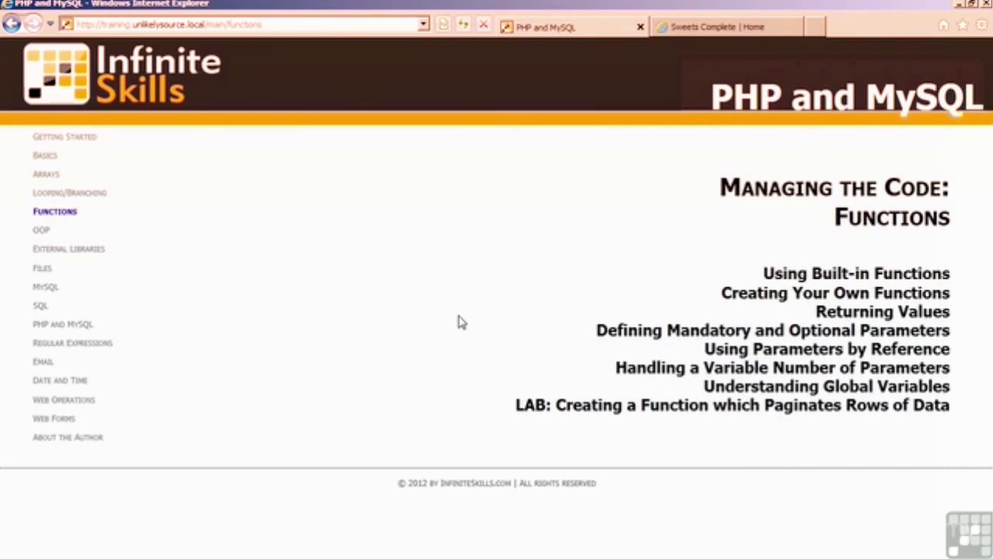
mouse_move(805, 452)
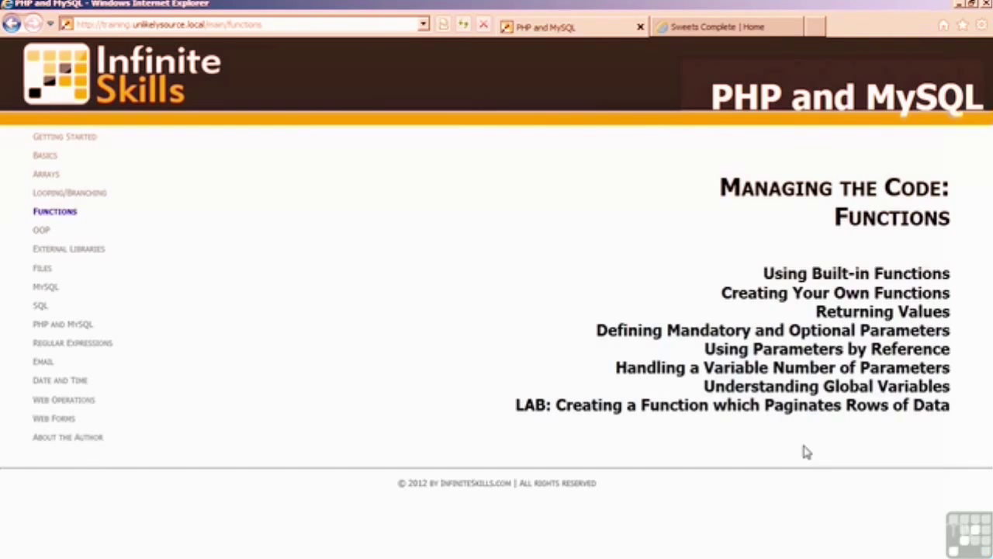
mouse_move(745, 440)
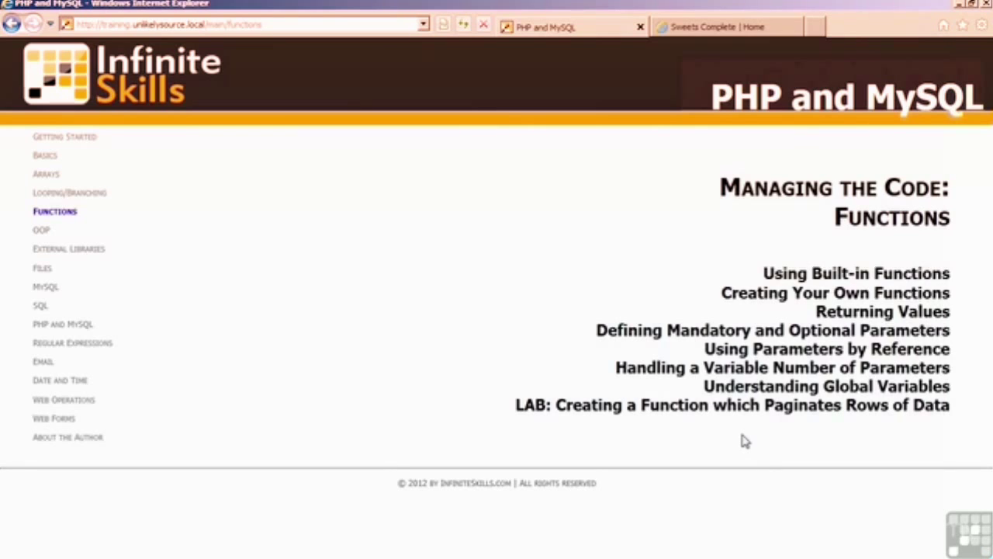
mouse_move(374, 272)
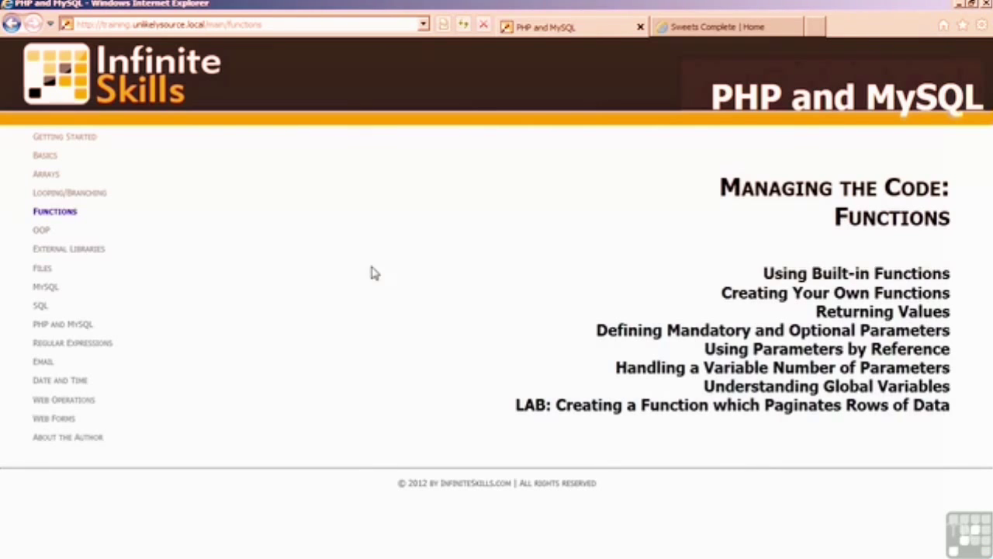
Show the OOP chapter, from defining classes to the MVC website lab.
click(42, 229)
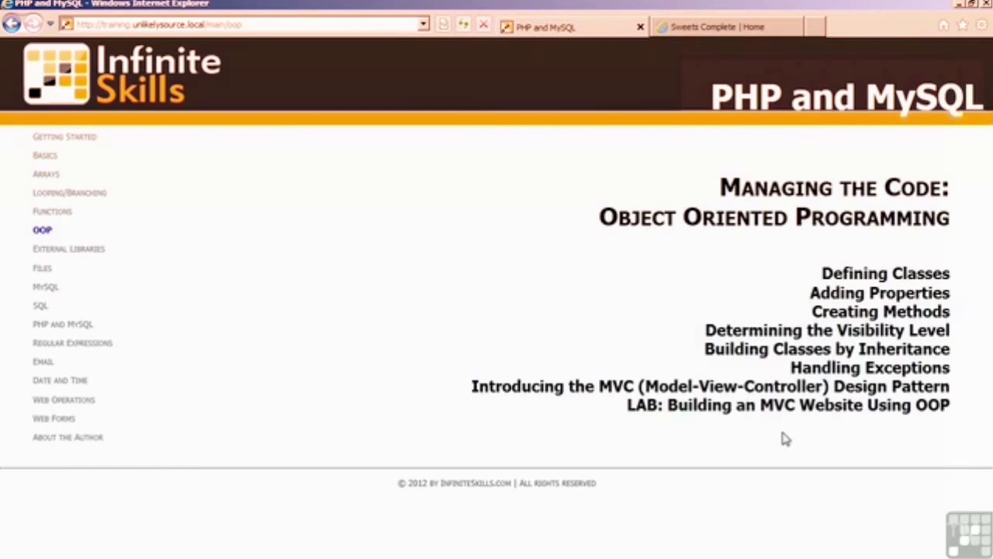
mouse_move(493, 415)
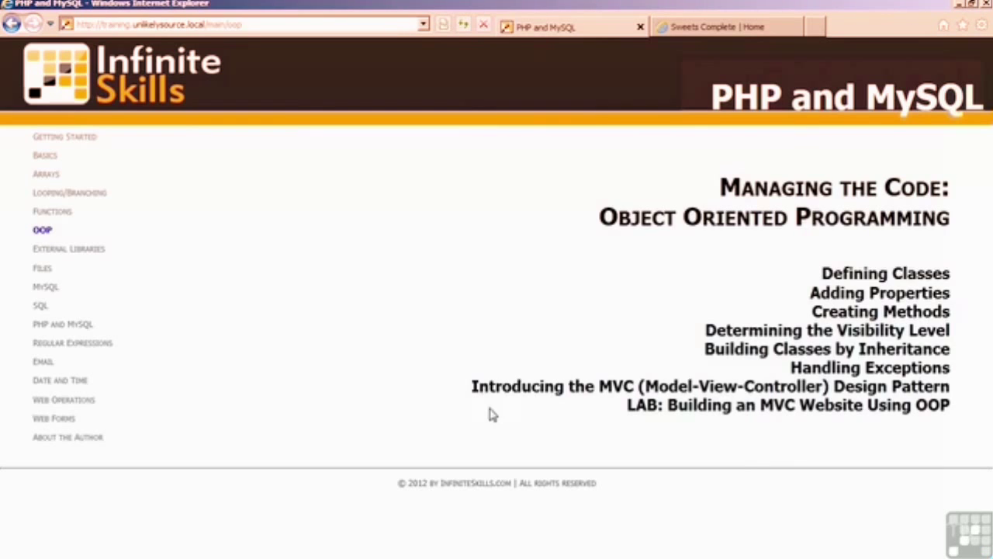
Show the External Libraries chapter, from include to the PEAR package lab.
click(69, 248)
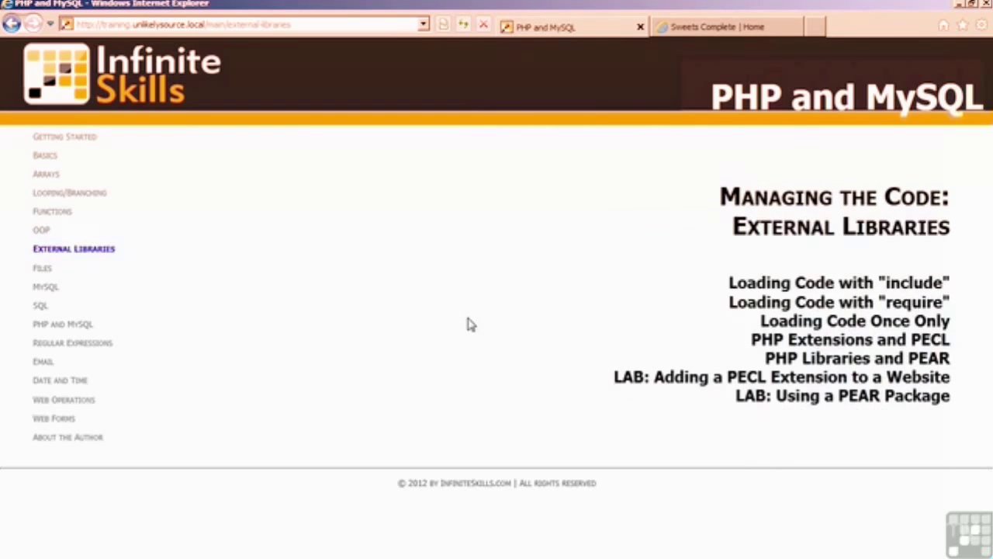
mouse_move(650, 435)
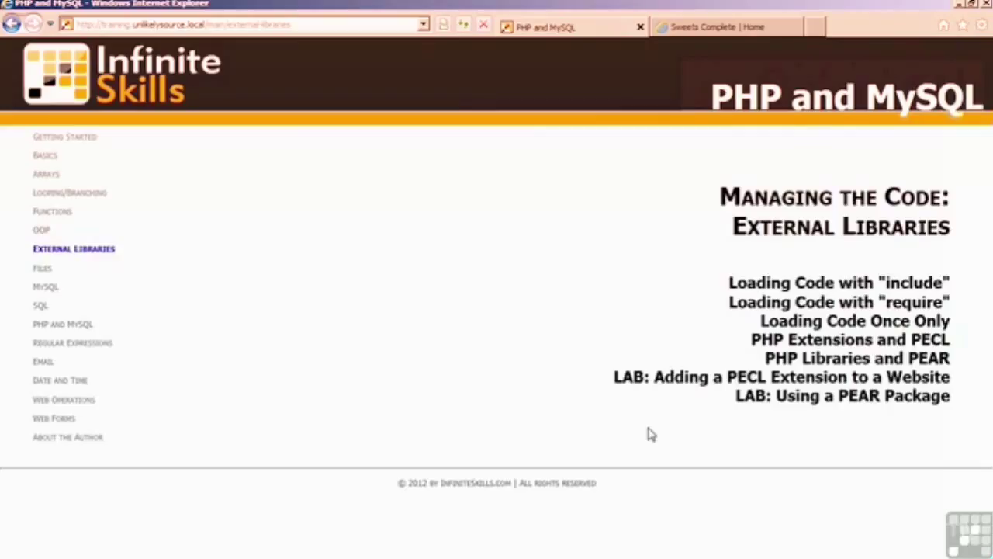
mouse_move(683, 441)
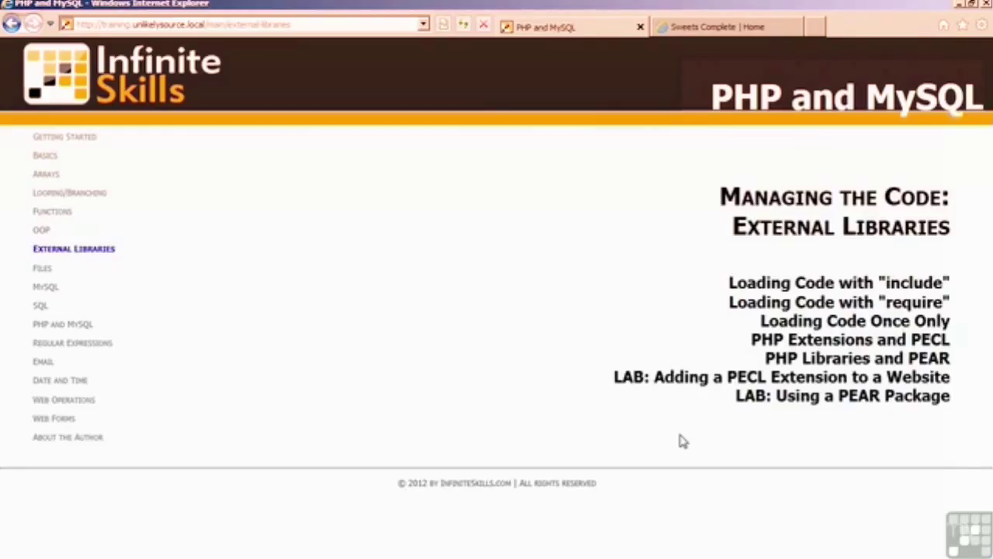
Show the Files chapter, from the f* family to the CSV-reading lab.
click(42, 267)
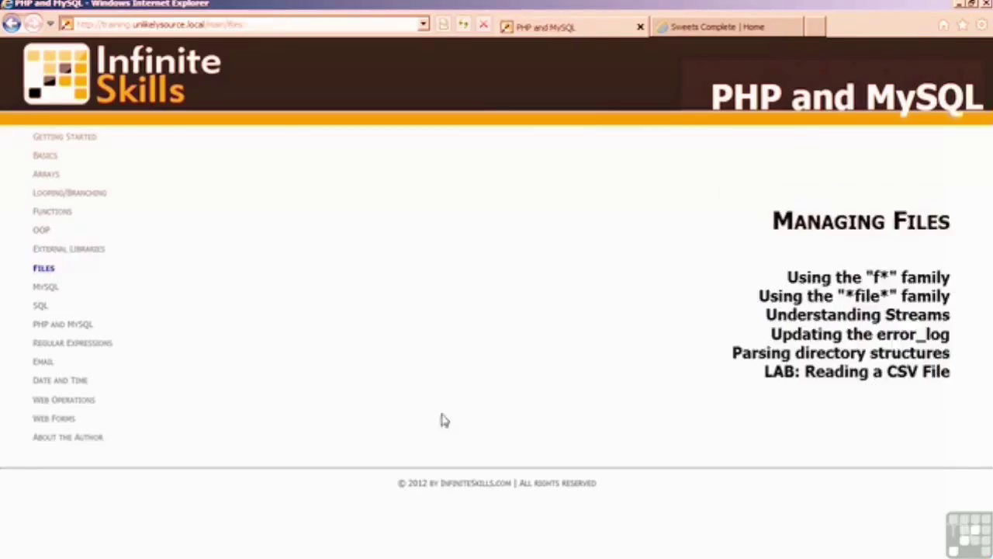
mouse_move(660, 441)
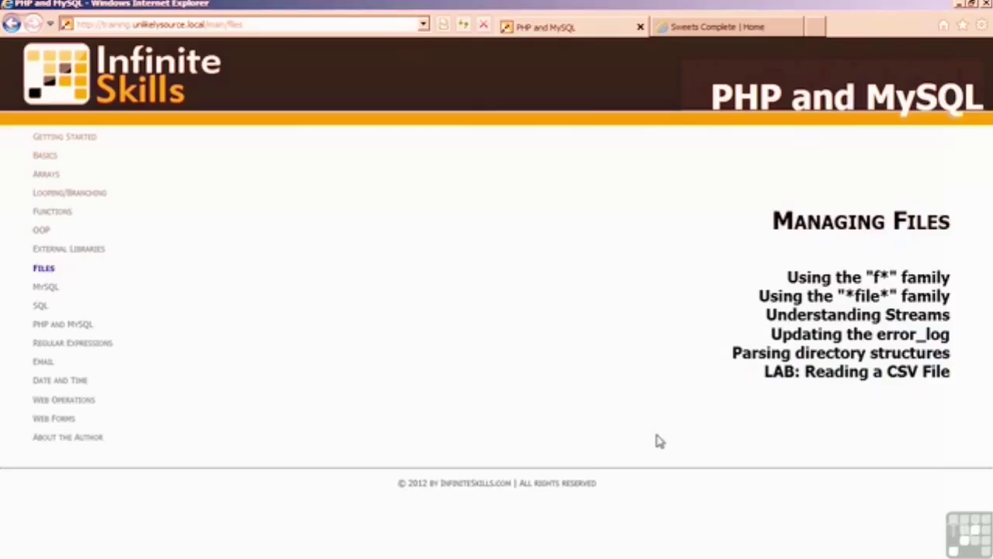
mouse_move(891, 425)
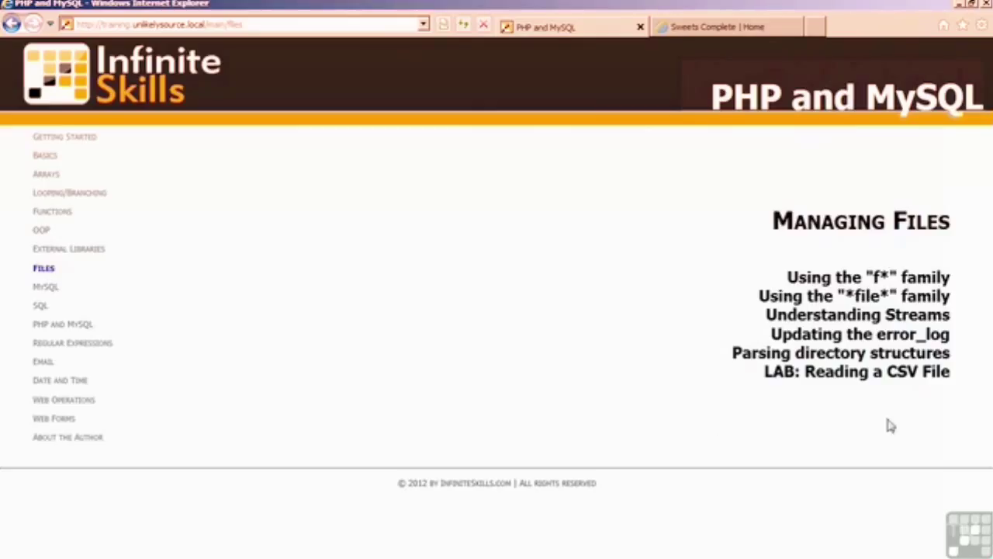
mouse_move(864, 401)
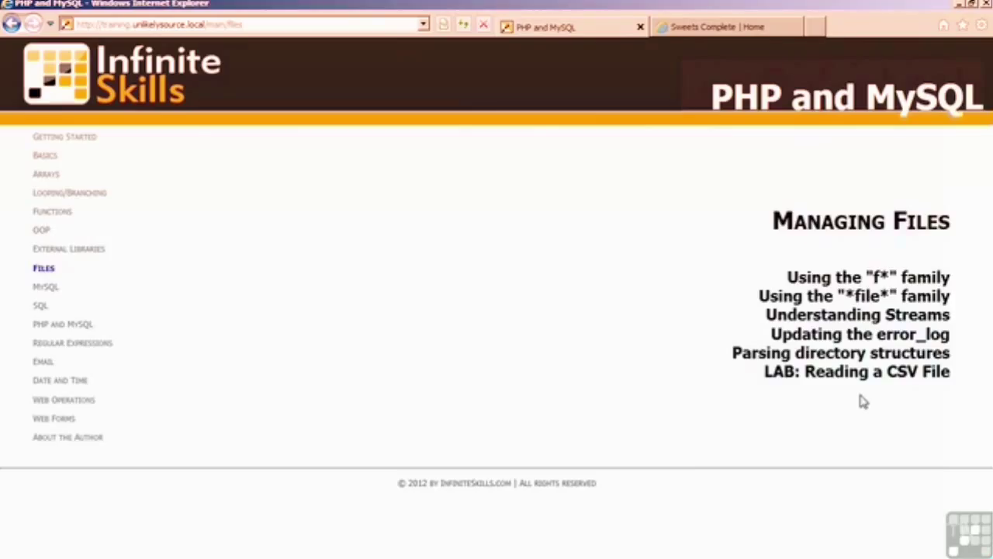
Show the MySQL chapter, from RDBMS terminology to the table-relationships lab.
click(46, 286)
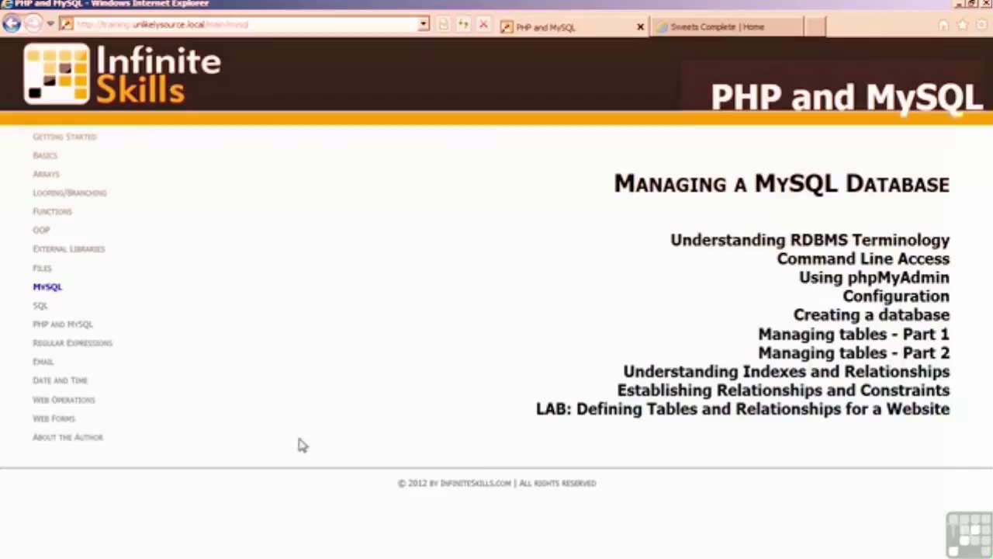
mouse_move(475, 270)
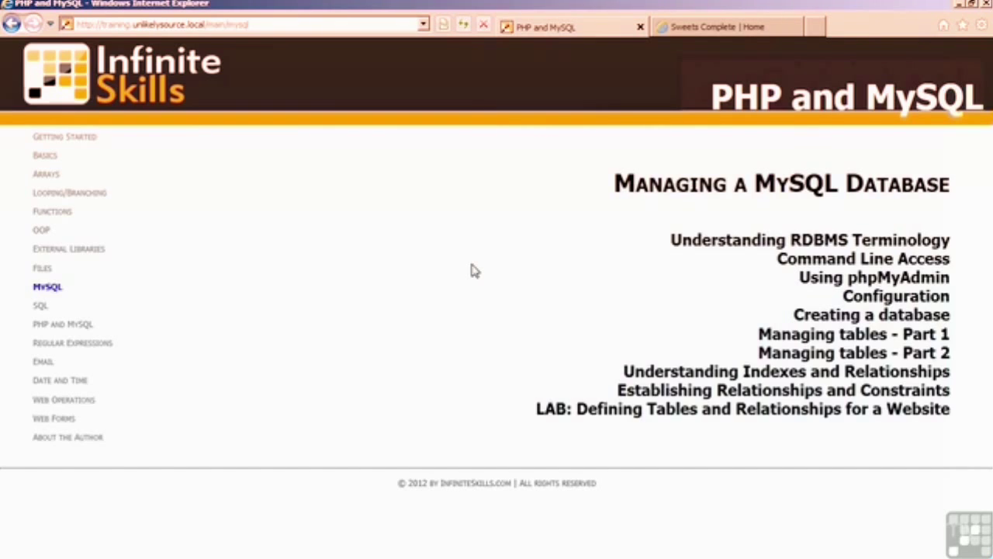
mouse_move(766, 456)
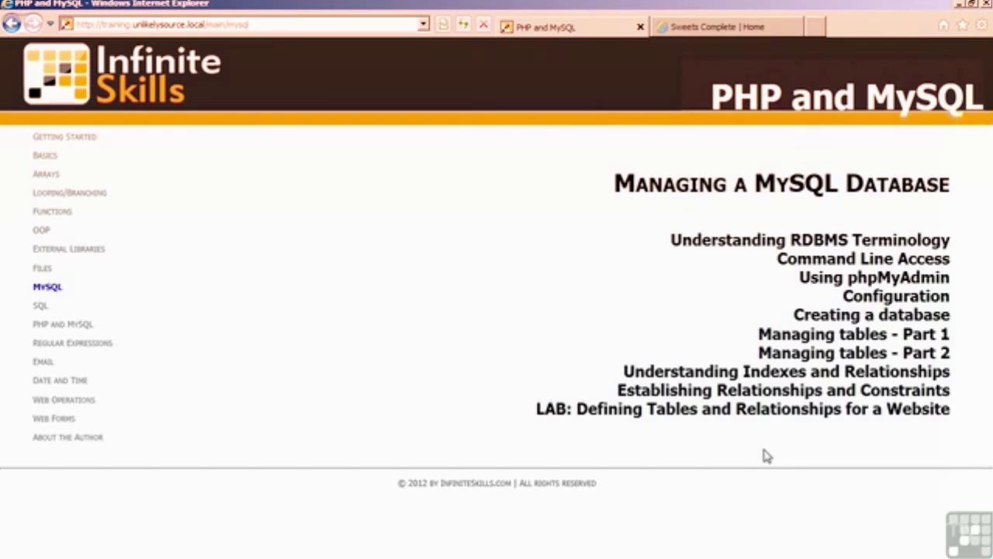
Review the SQL chapter's SELECT-to-JOIN lessons, then load the PHP and MySQL chapter.
click(40, 305)
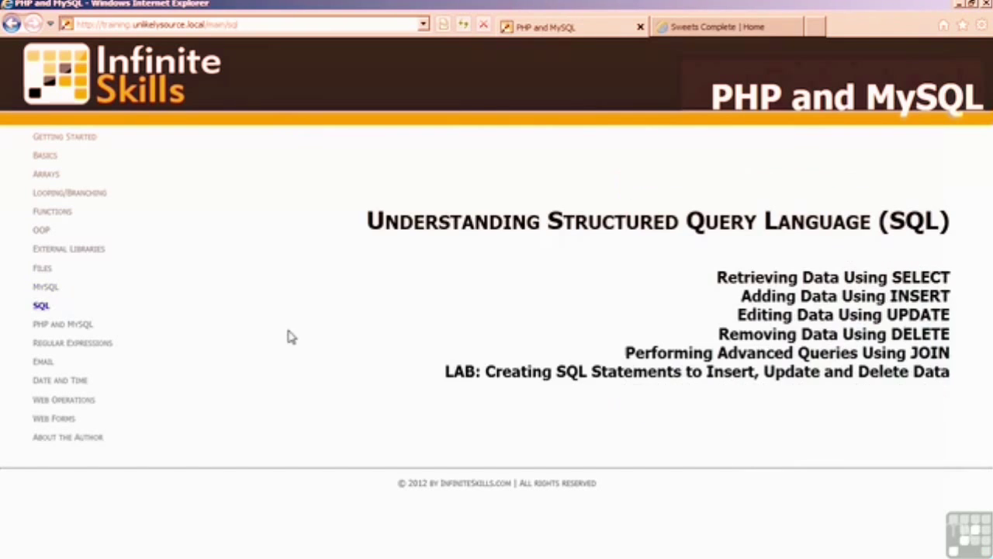
mouse_move(582, 432)
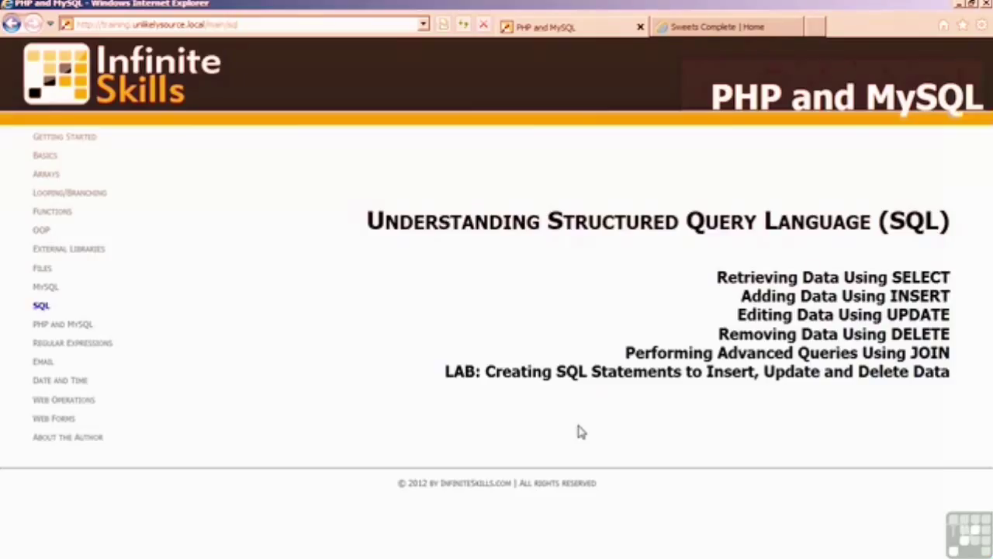
mouse_move(702, 420)
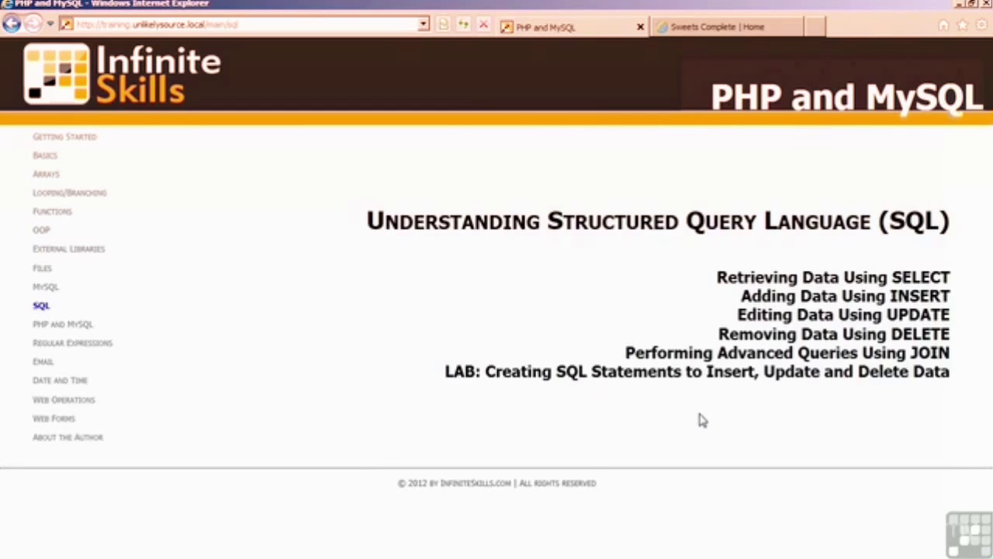
click(63, 324)
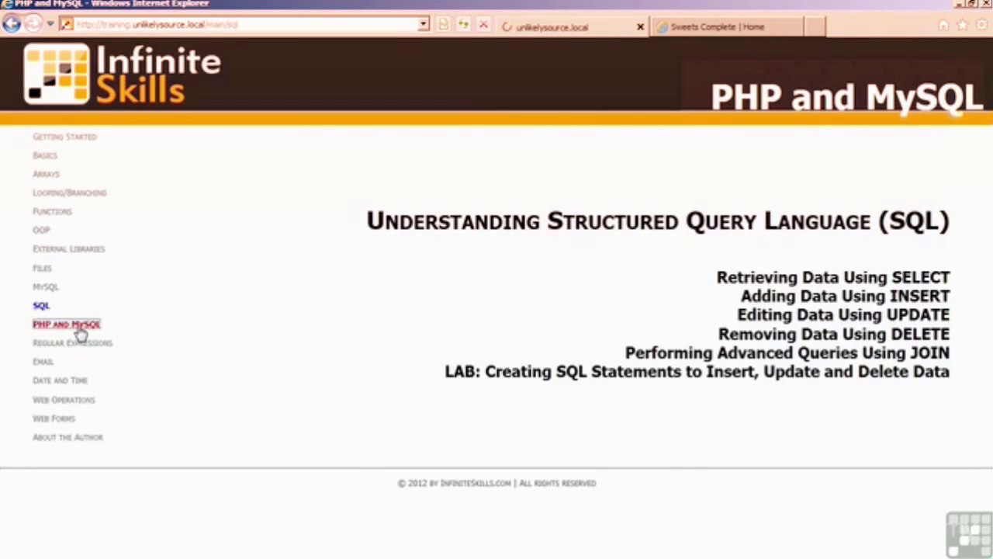
Show the PHP and MySQL chapter outline, from extension lessons to the query-form lab.
click(66, 324)
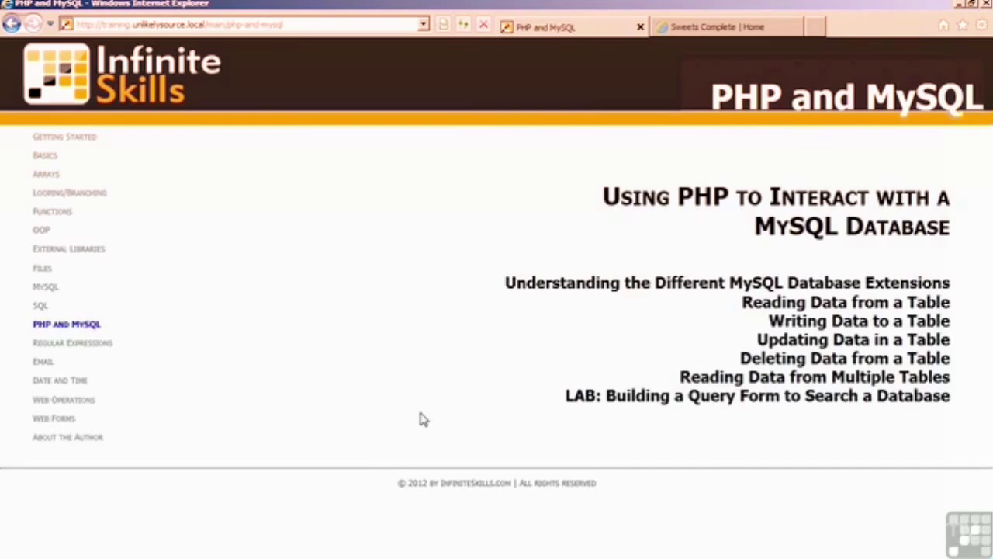
mouse_move(737, 439)
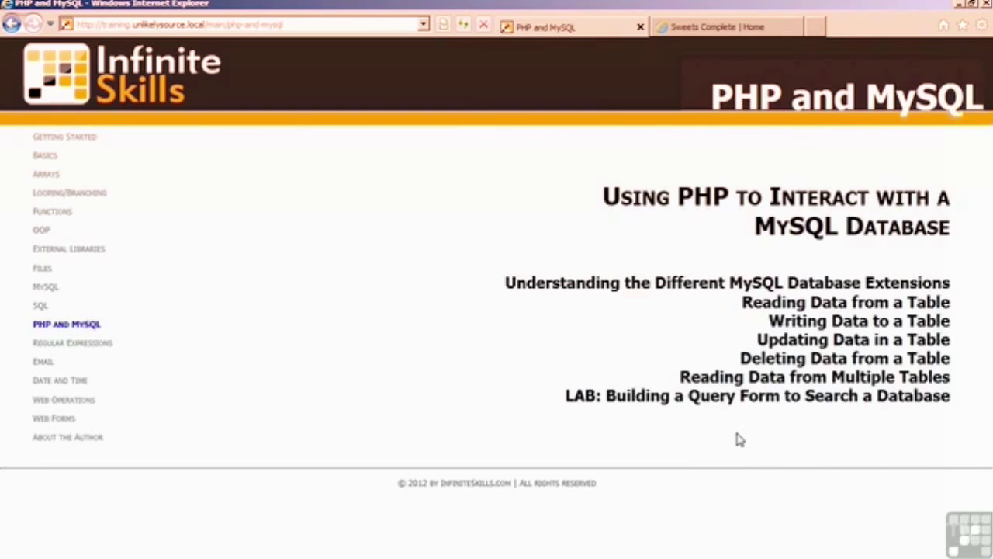
mouse_move(216, 377)
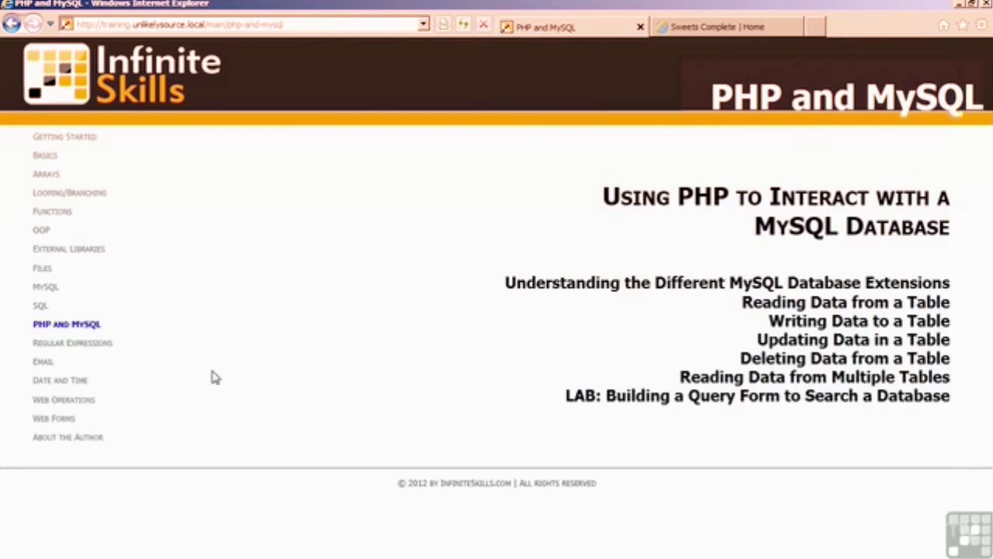
Show the Regular Expressions chapter, from command-set lessons to the postal-code validation lab.
click(72, 342)
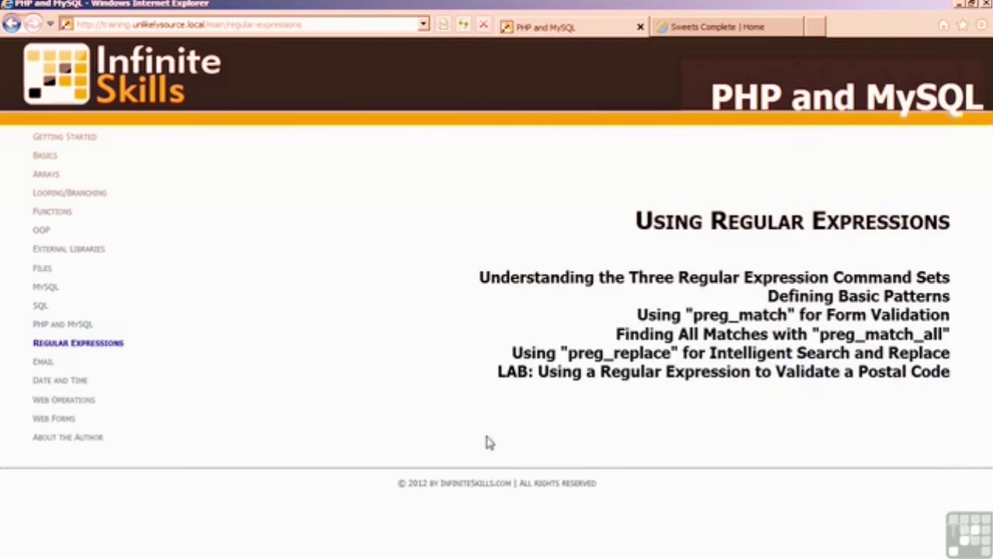
mouse_move(543, 442)
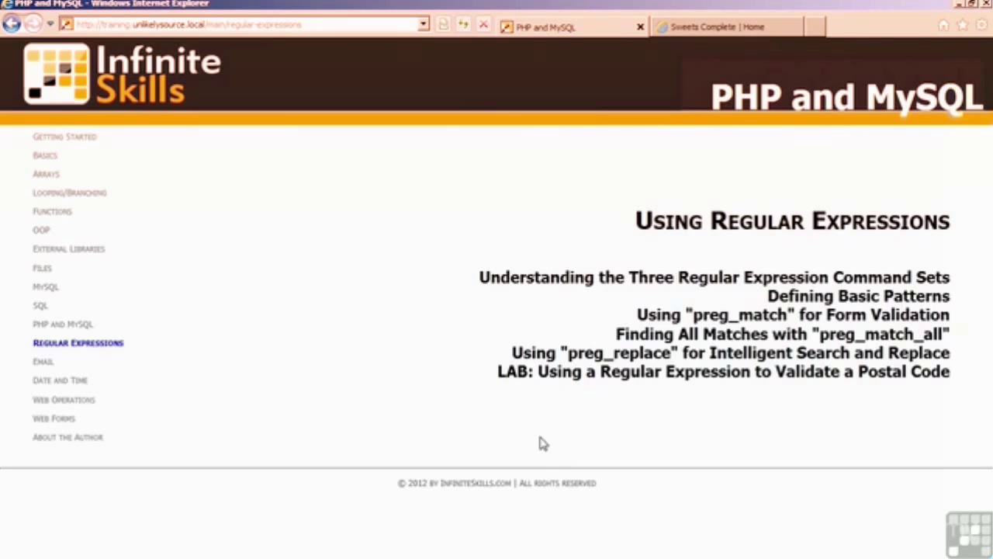
mouse_move(752, 412)
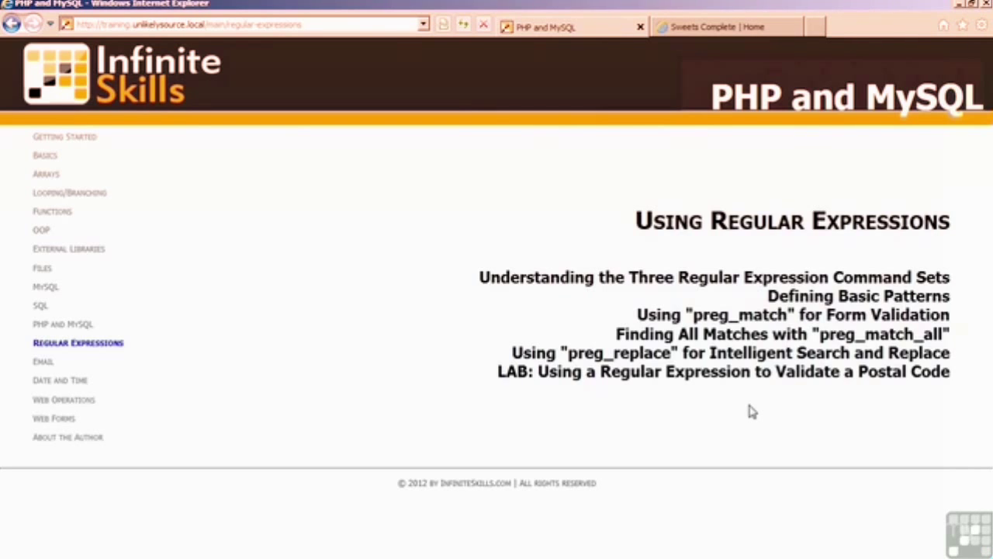
mouse_move(415, 396)
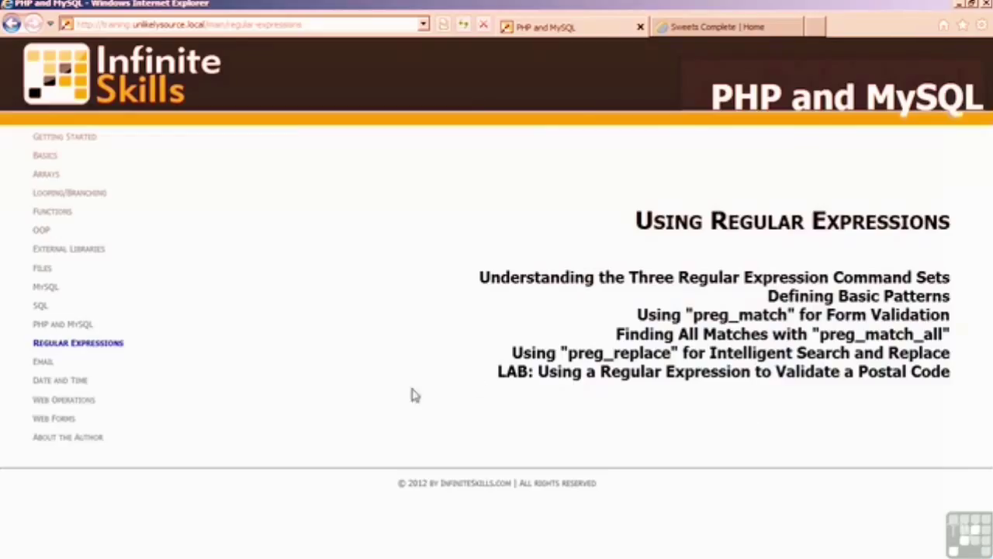
View the Managing Email chapter outline, then select the Date and Time chapter.
click(43, 361)
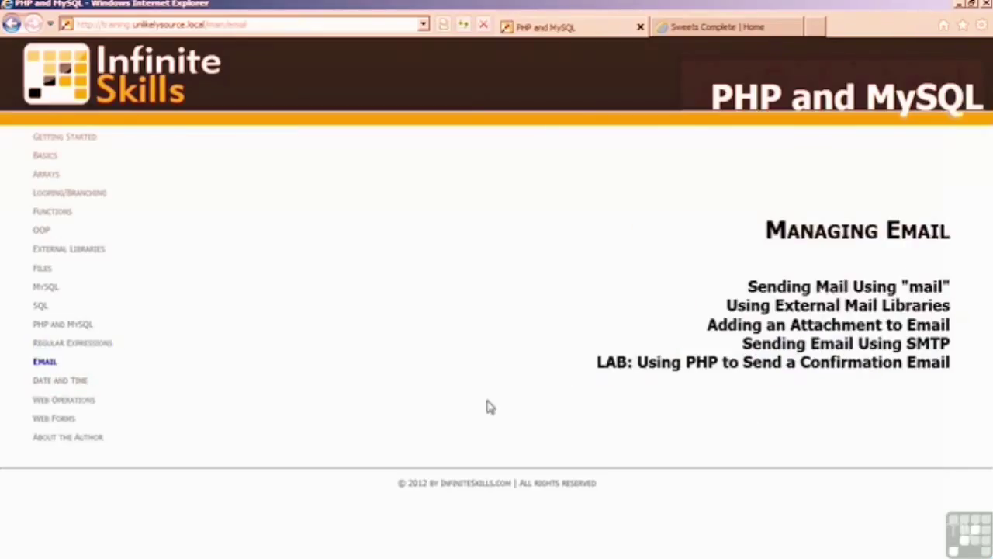
mouse_move(684, 438)
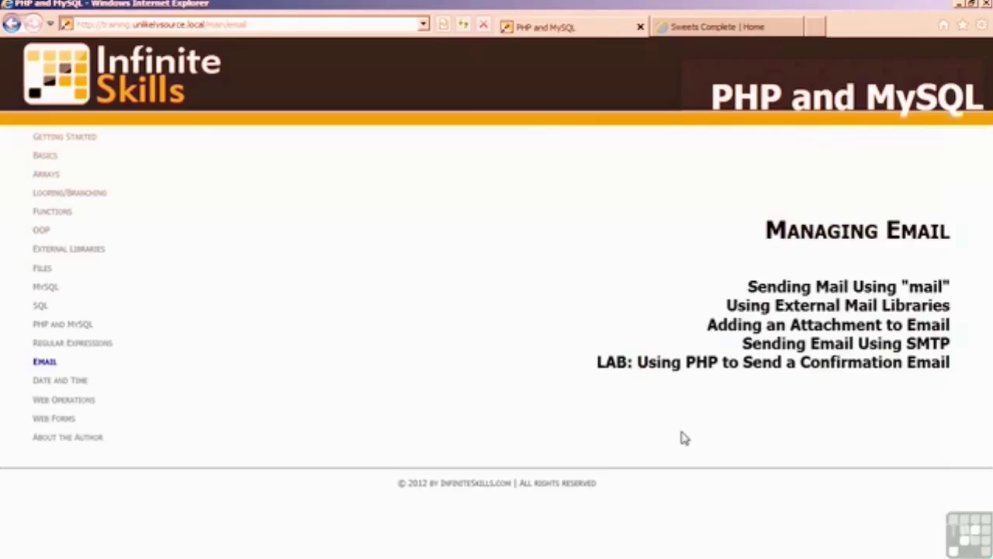
mouse_move(790, 404)
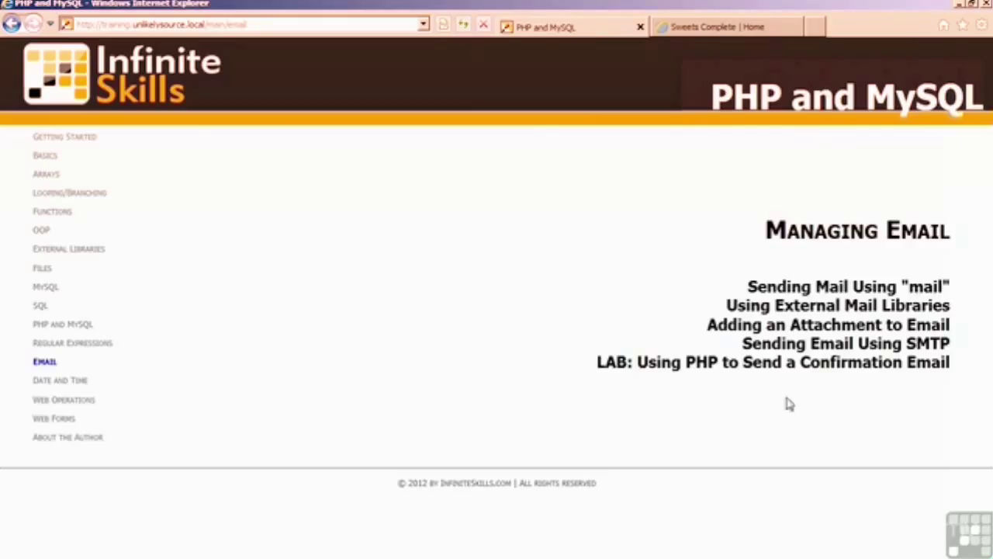
mouse_move(783, 405)
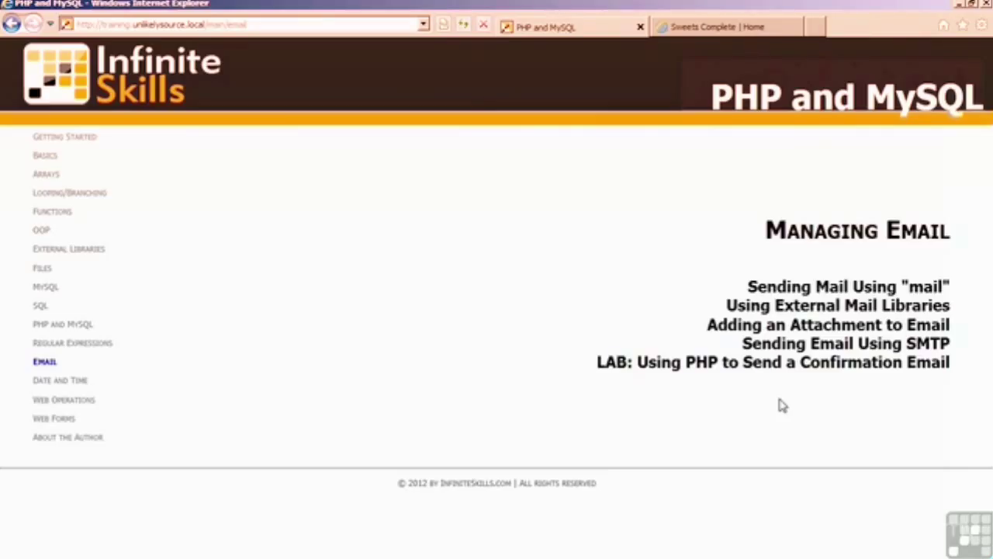
click(59, 379)
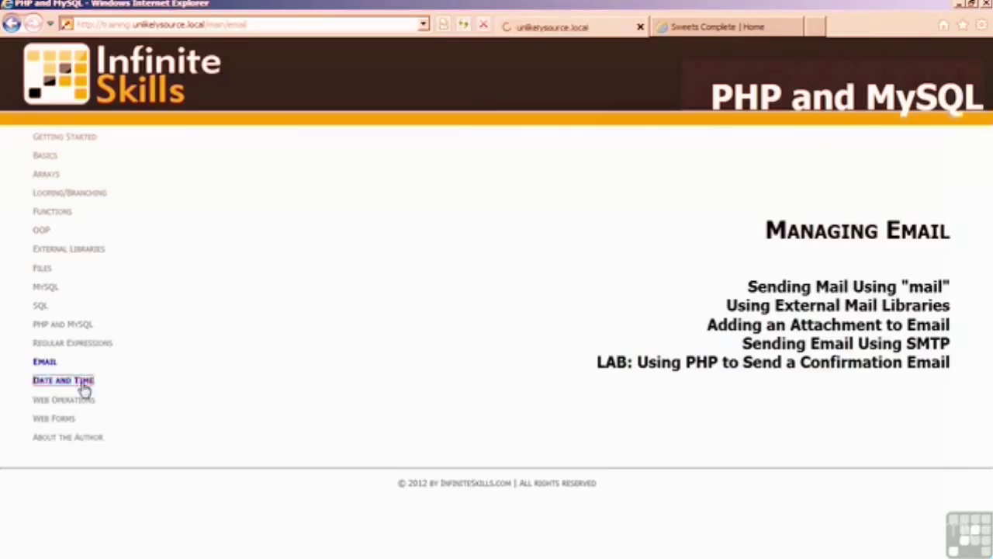
Show the Date and Time chapter, from timestamp lessons to the review exercise.
click(63, 380)
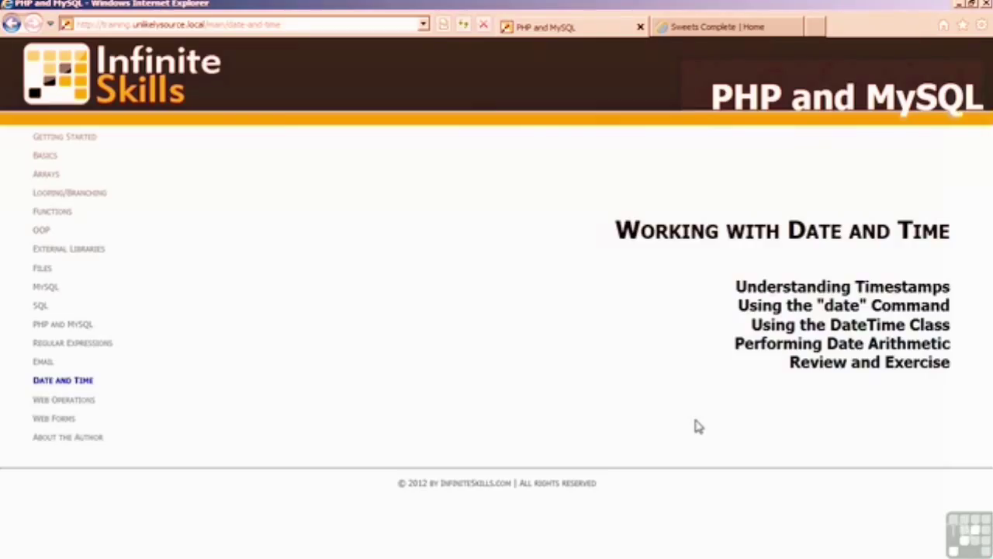
mouse_move(94, 417)
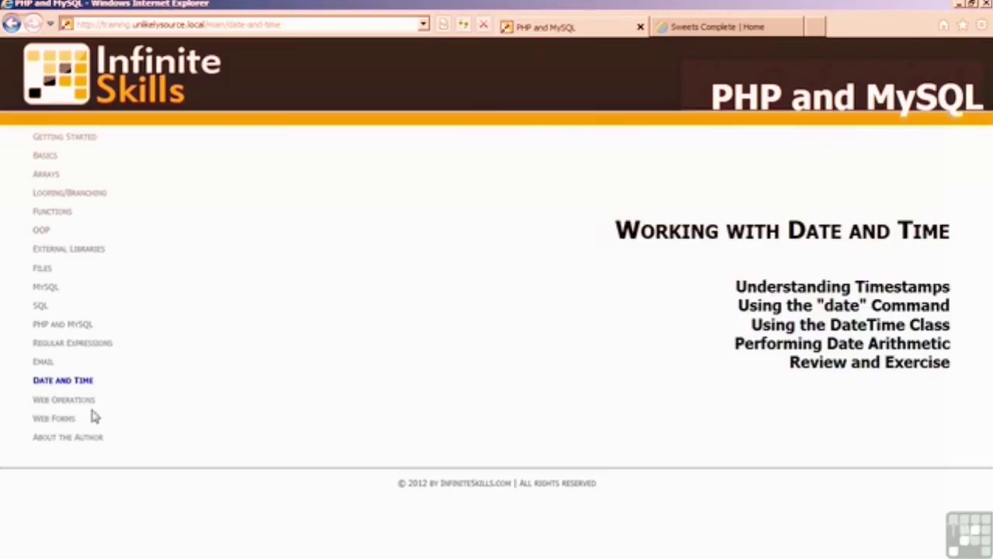
View the Web Operations chapter outline, then switch to the Web Forms chapter.
click(64, 398)
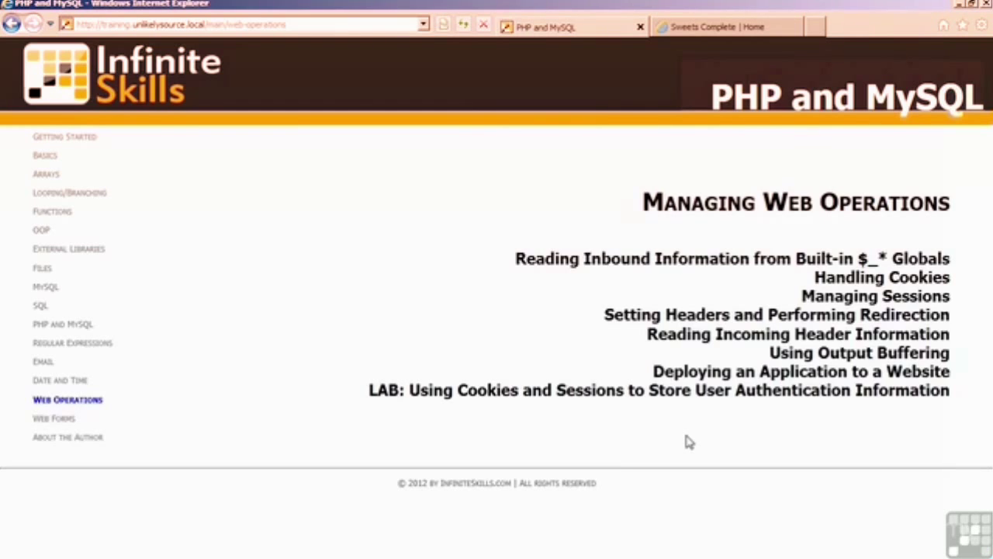
mouse_move(747, 425)
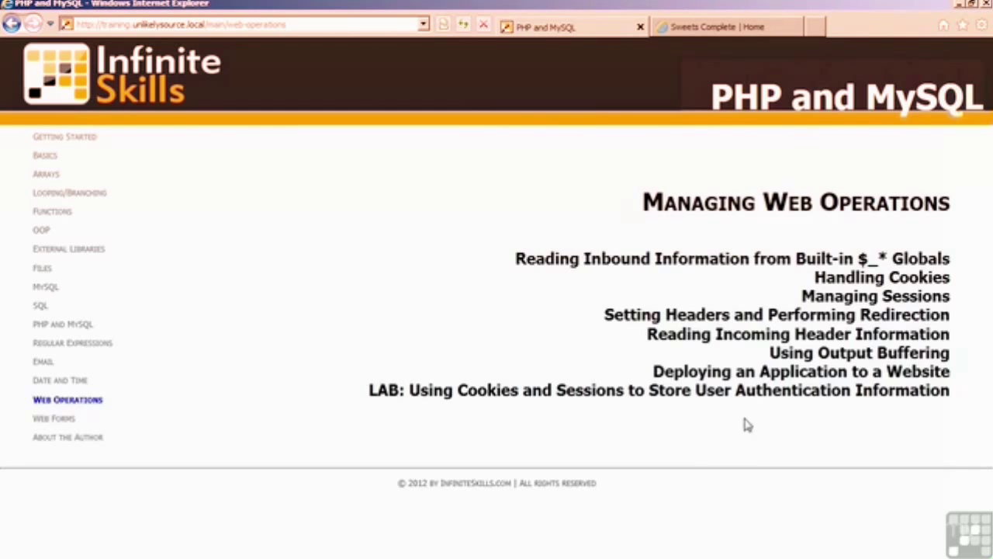
mouse_move(738, 425)
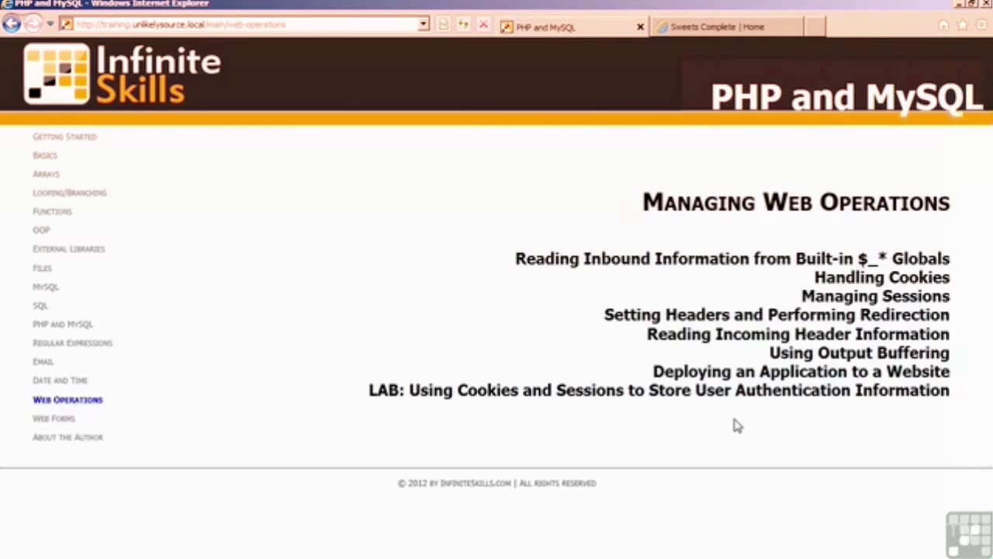
mouse_move(204, 418)
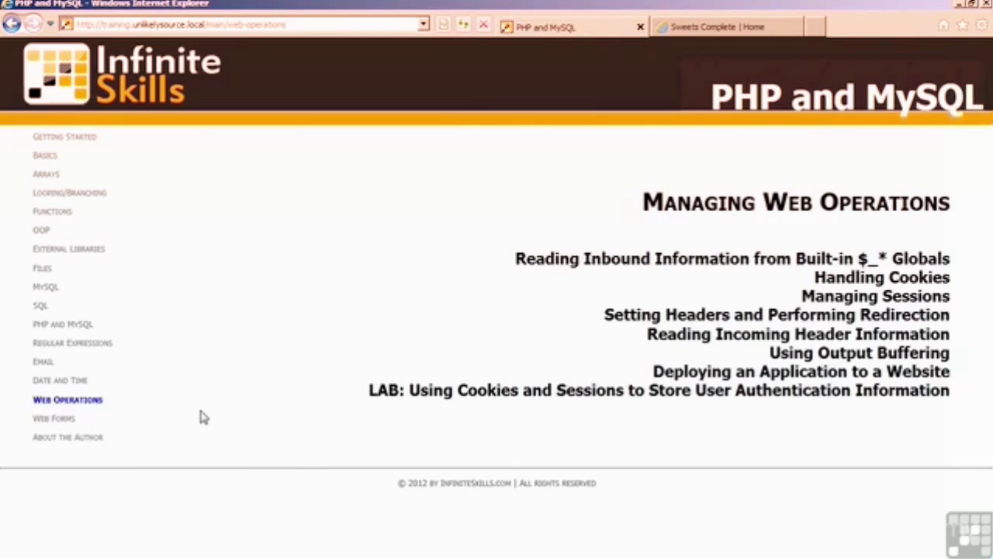
click(56, 417)
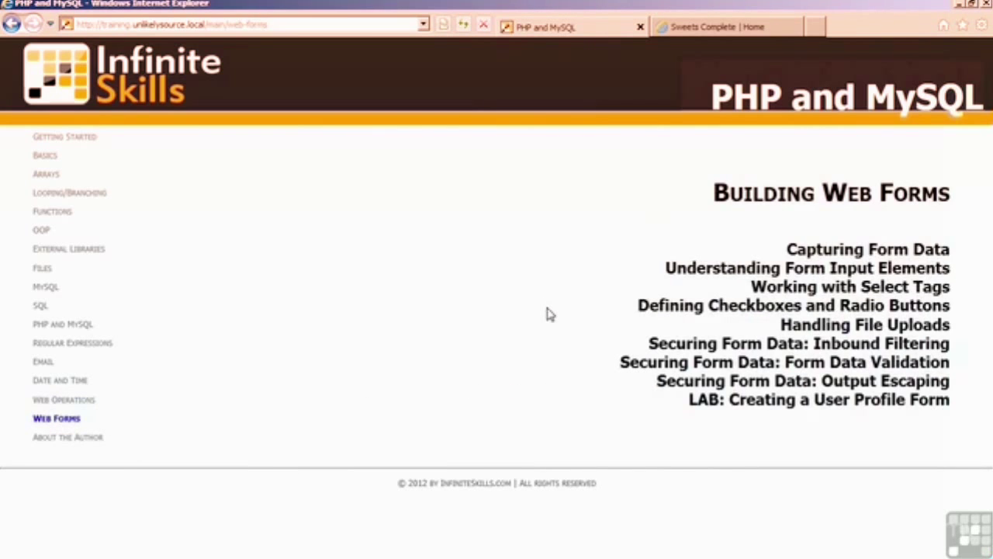